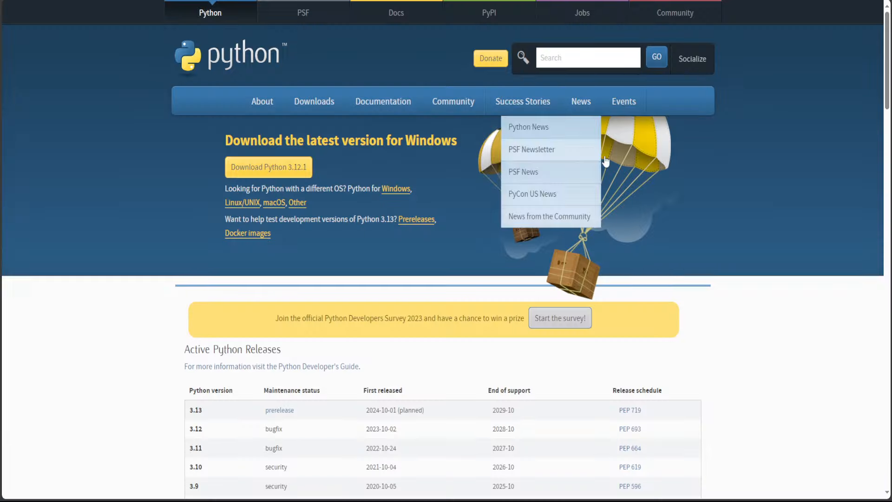
mouse_move(134, 192)
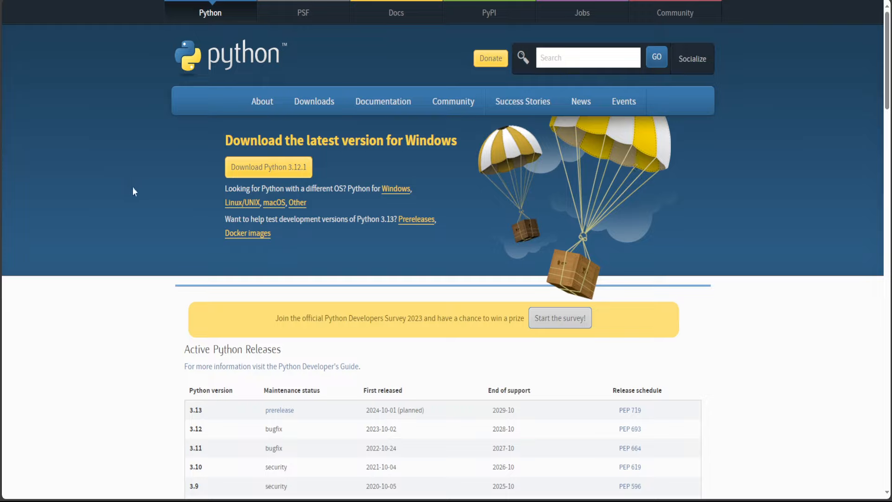
mouse_move(279, 174)
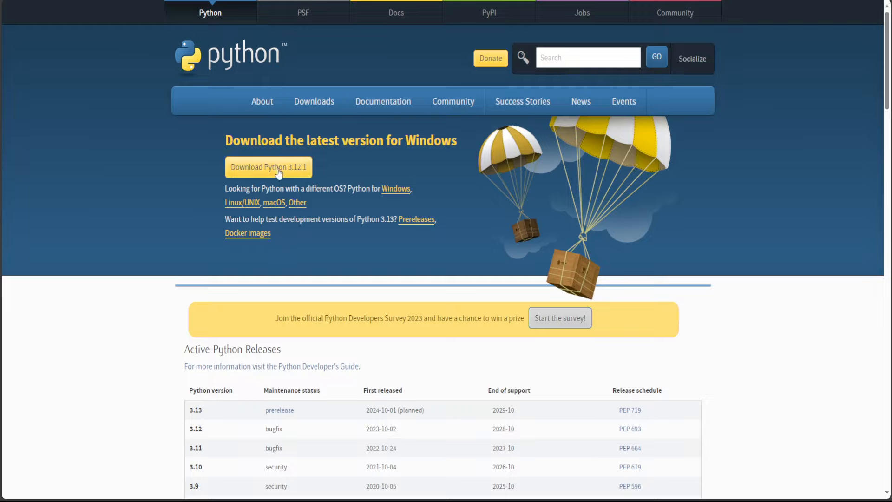
mouse_move(344, 174)
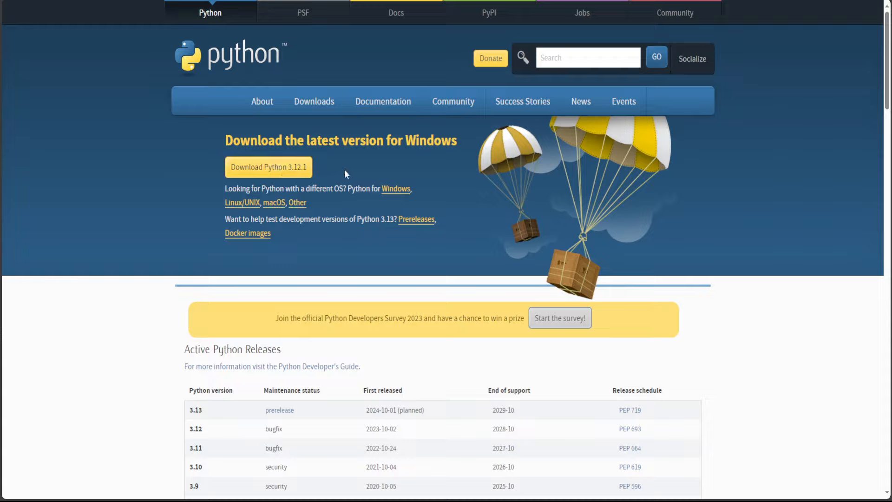
mouse_move(352, 173)
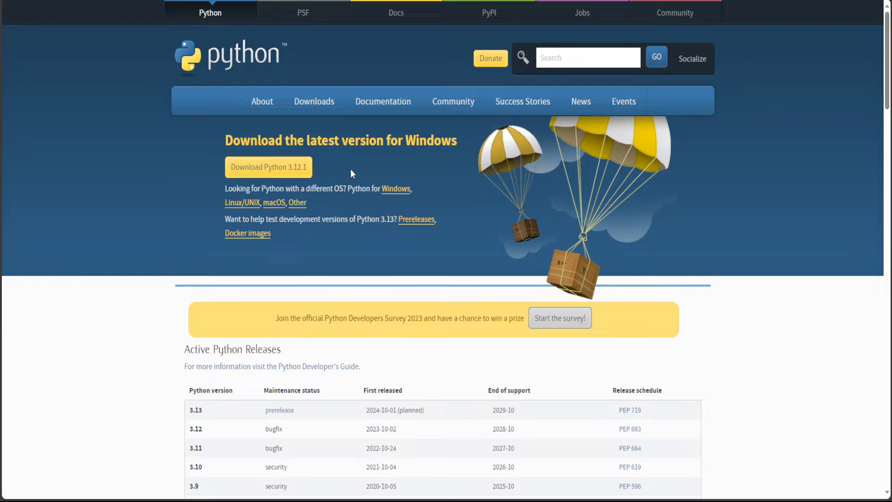
mouse_move(710, 110)
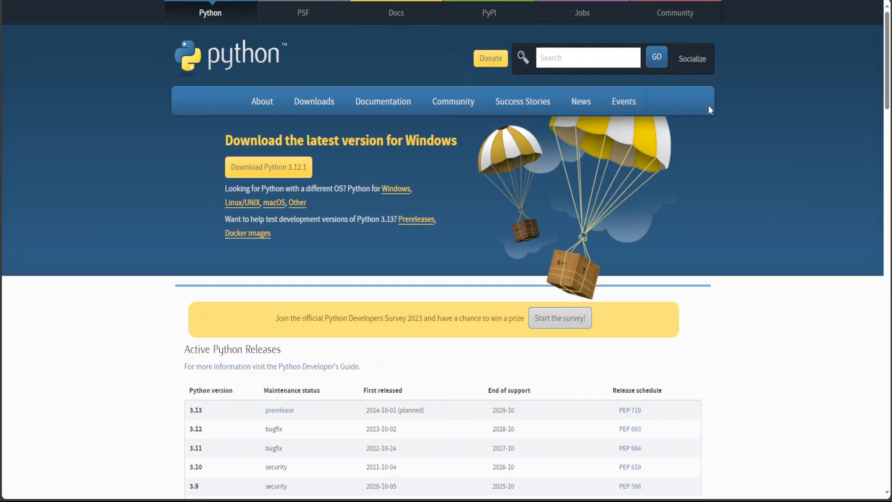
mouse_move(674, 13)
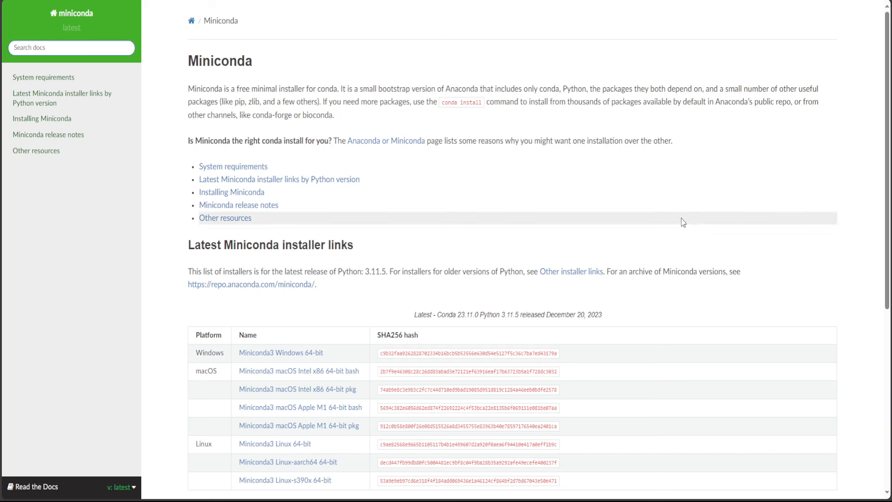
mouse_move(341, 160)
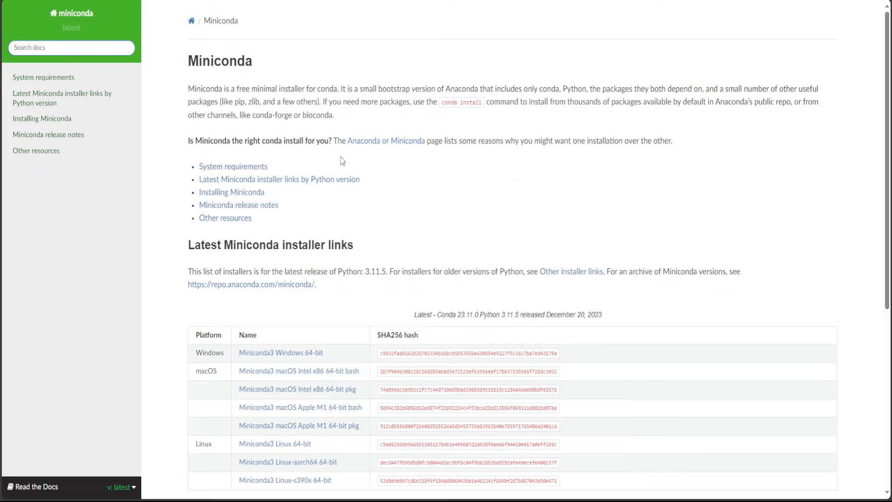
mouse_move(257, 73)
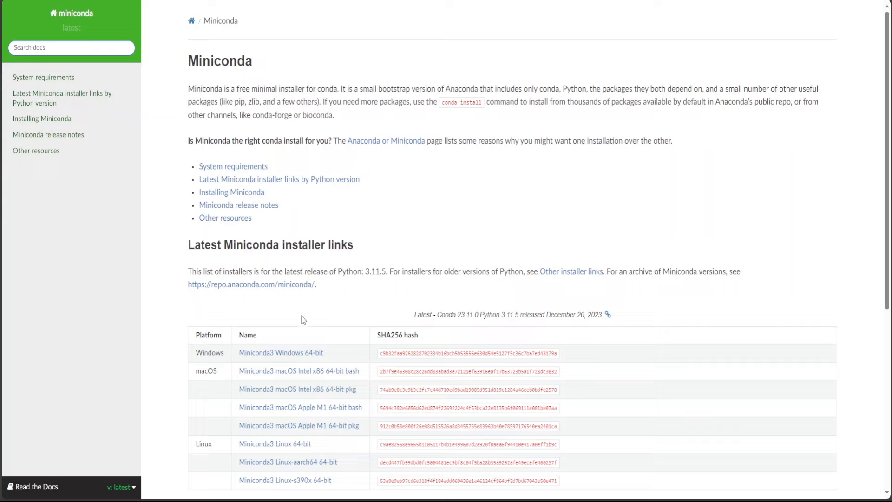
mouse_move(270, 358)
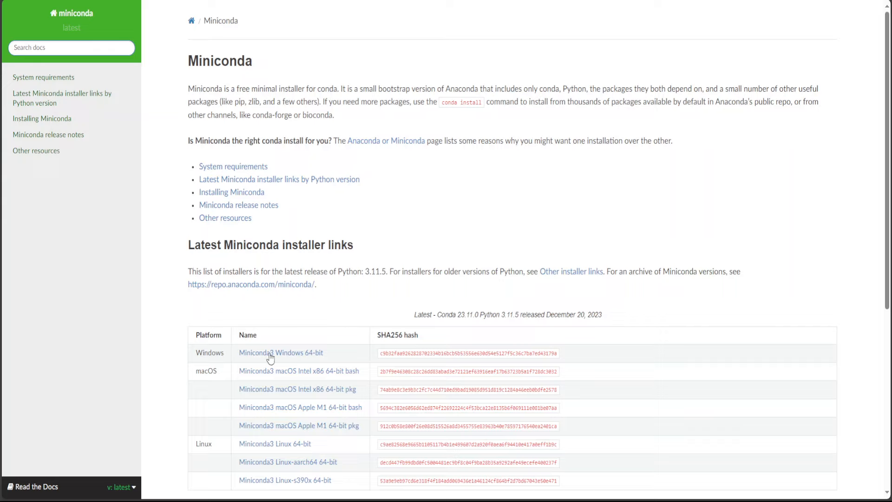
Step: Enter 'conda env config vars set OPENAI_API_KEY=sk…' with the API key in Anaconda Prompt
double_click(315, 353)
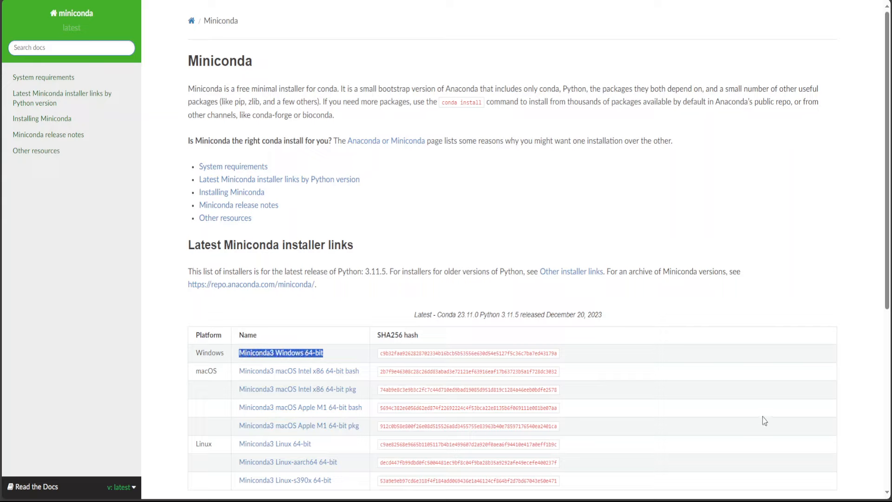
mouse_move(762, 412)
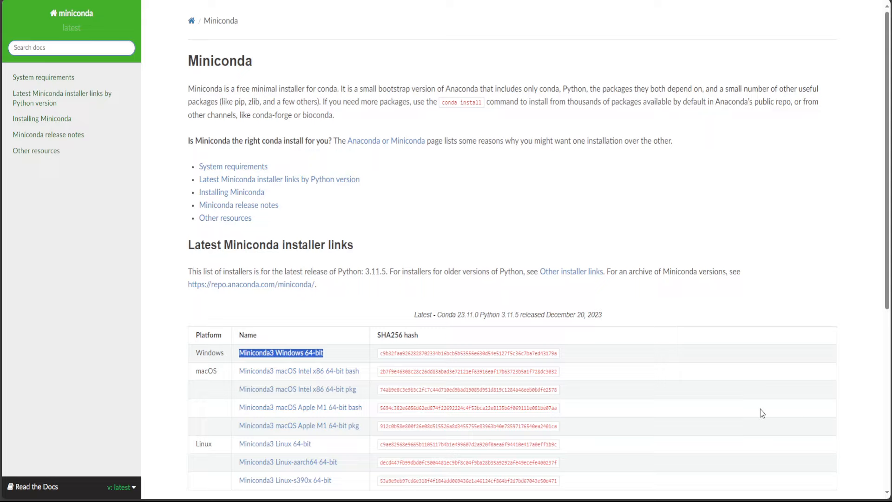
mouse_move(763, 413)
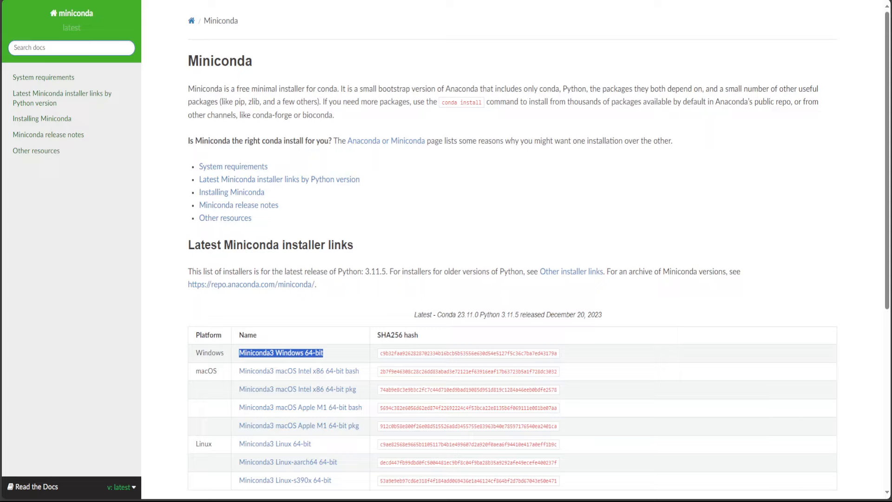
mouse_move(360, 316)
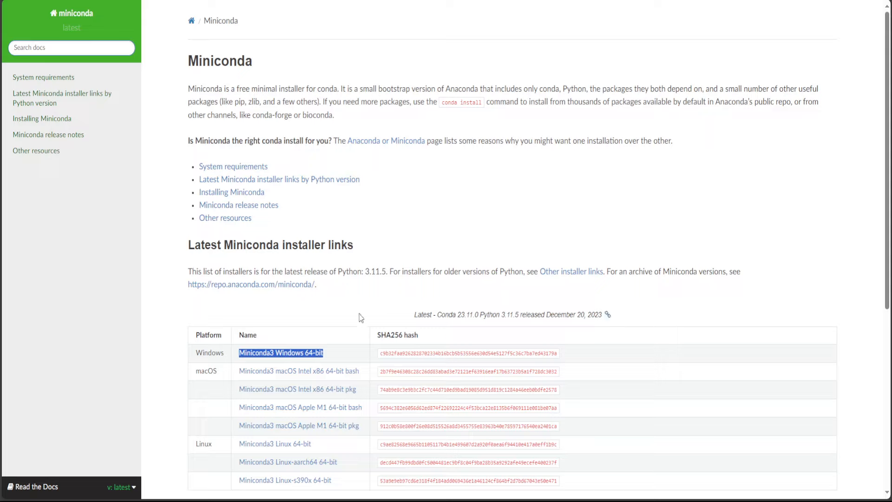
mouse_move(303, 323)
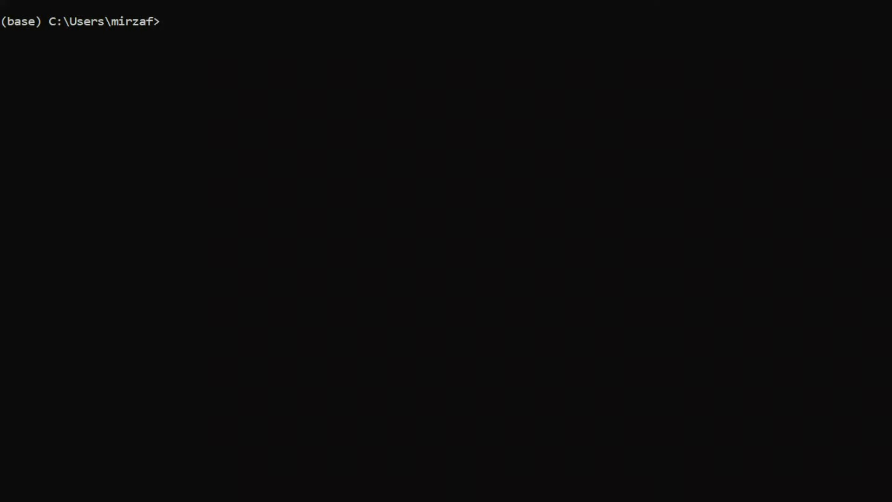
text(conda env config vars set OPENAI_API_KEY=sk)
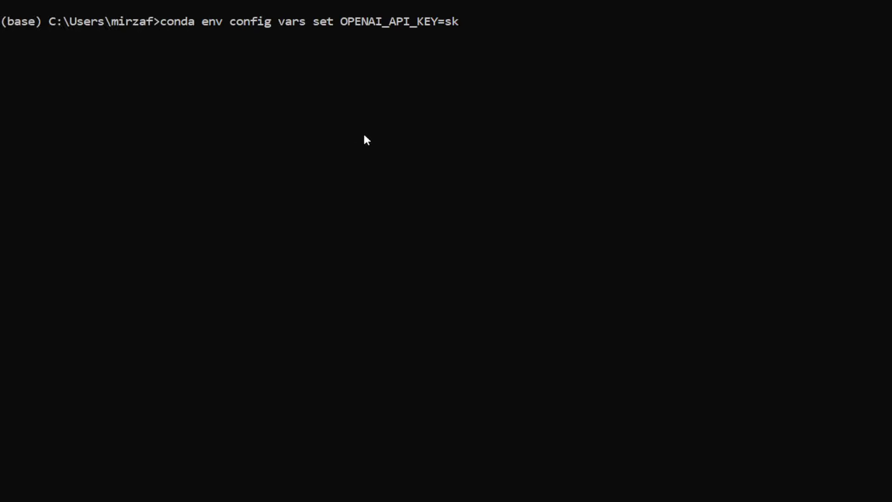
mouse_move(586, 165)
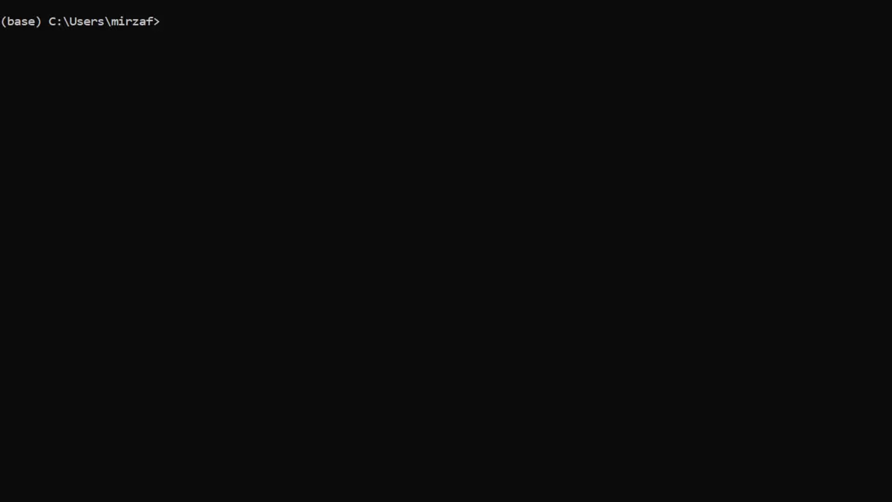
mouse_move(238, 96)
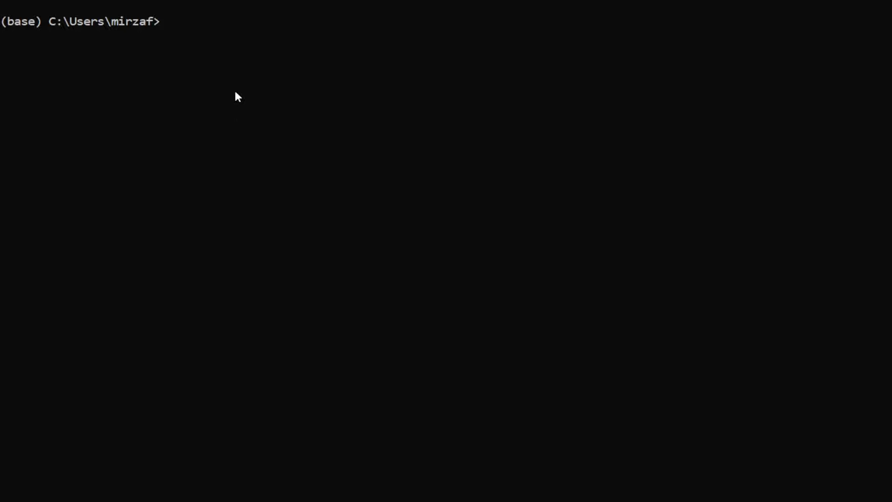
Step: Run 'conda create -n autogen python=3.11' and confirm the installation with y
text(conda create -n autogen python=3.11)
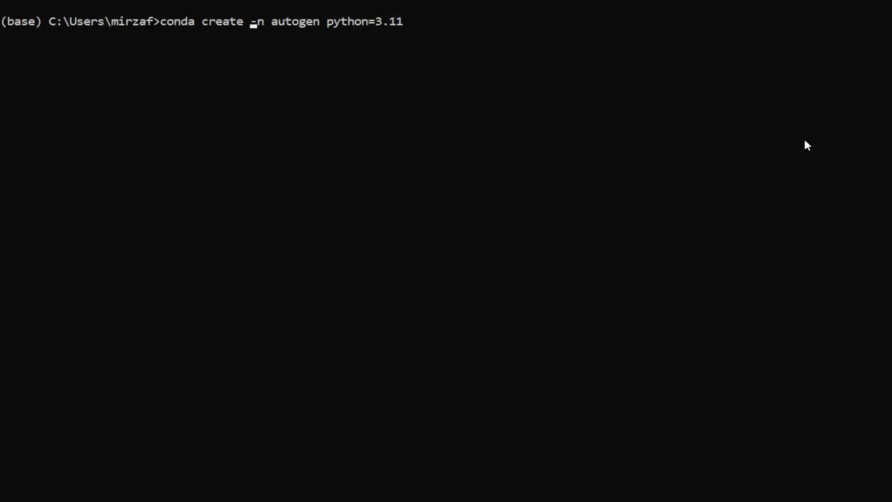
mouse_move(364, 22)
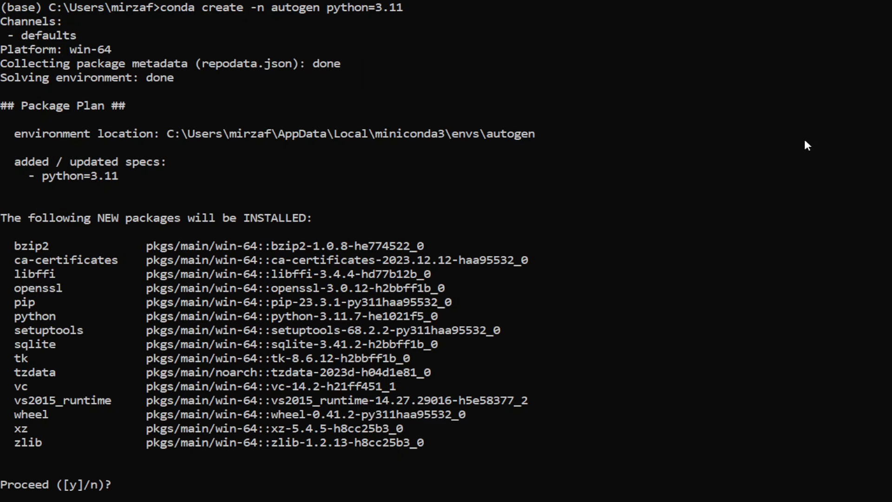
text(y)
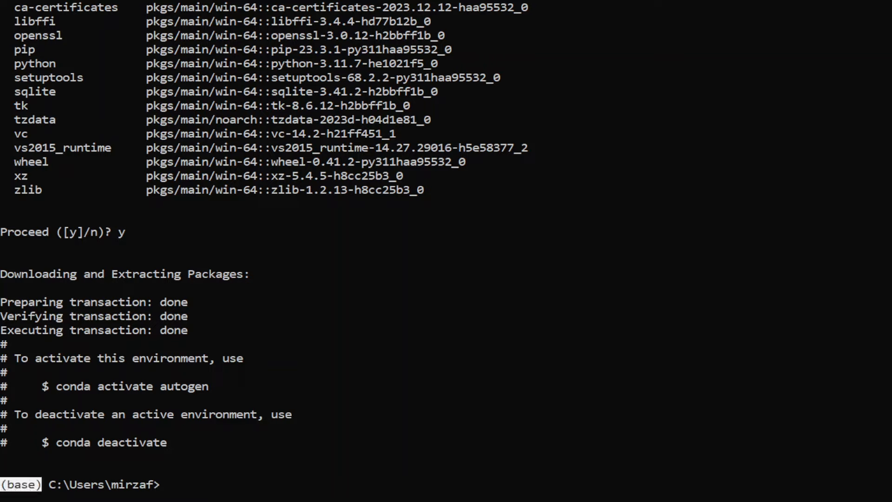
mouse_move(479, 258)
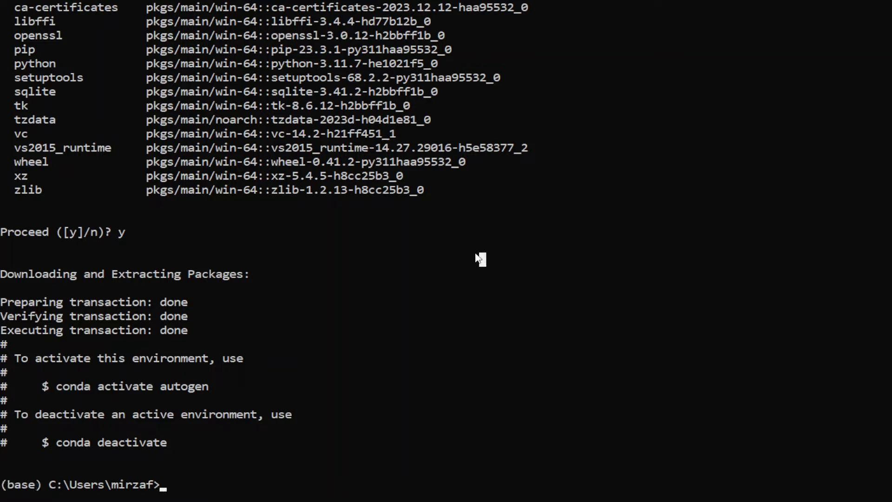
mouse_move(65, 390)
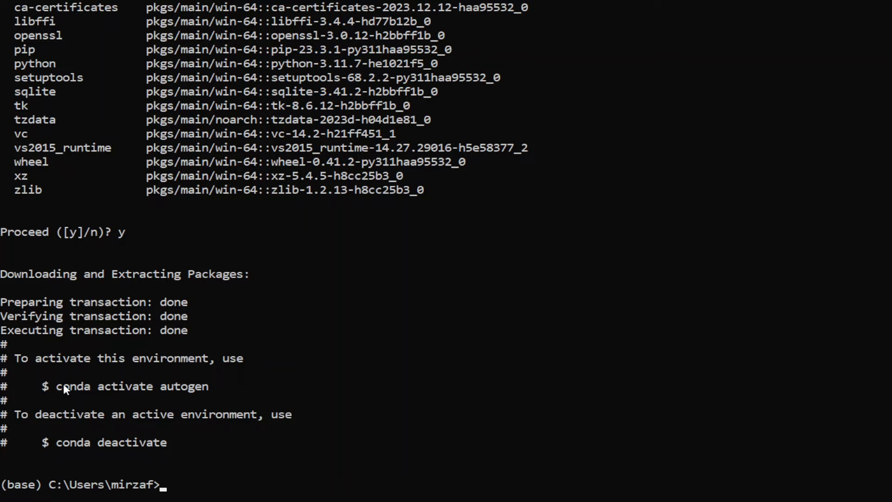
Step: Activate the autogen conda environment
text(conda)
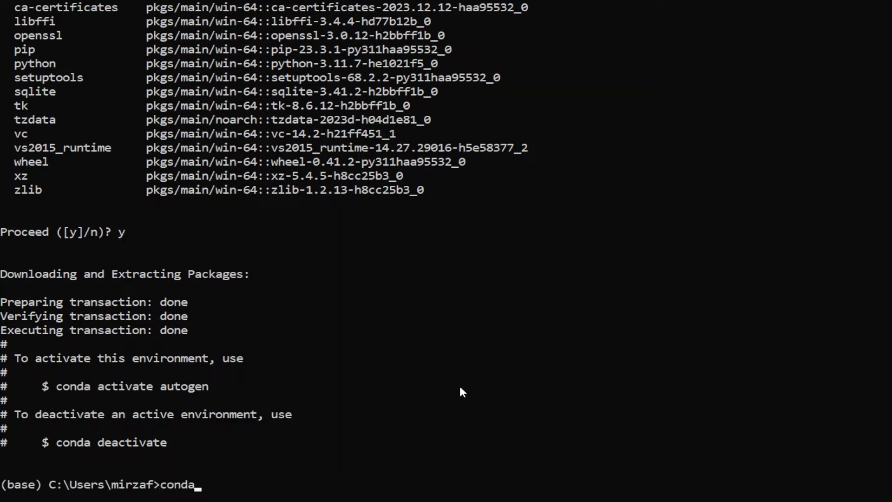
text(activa)
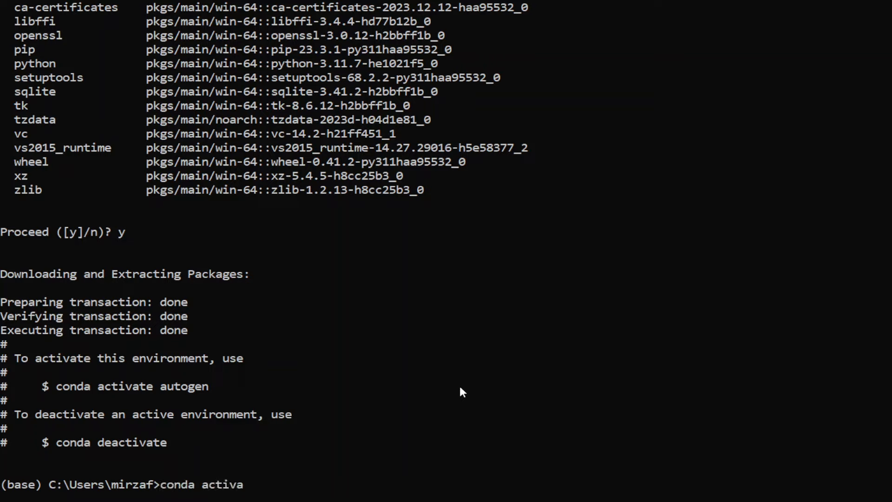
text(te auto)
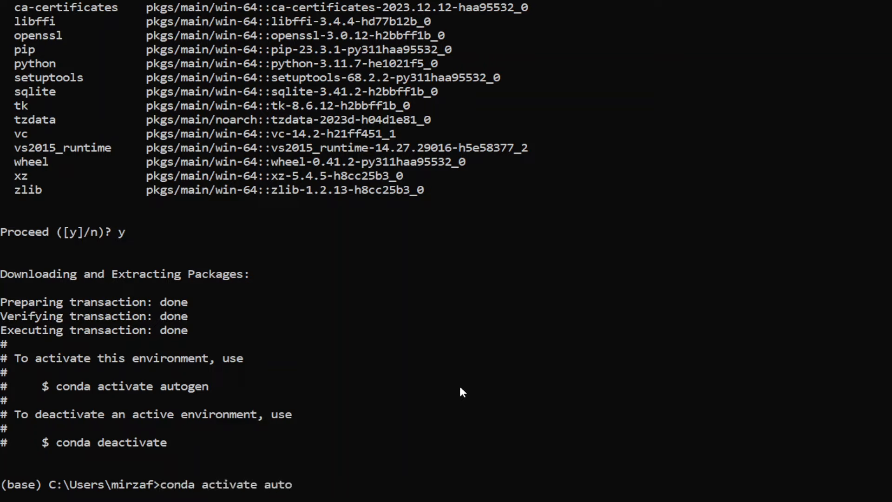
key(Return)
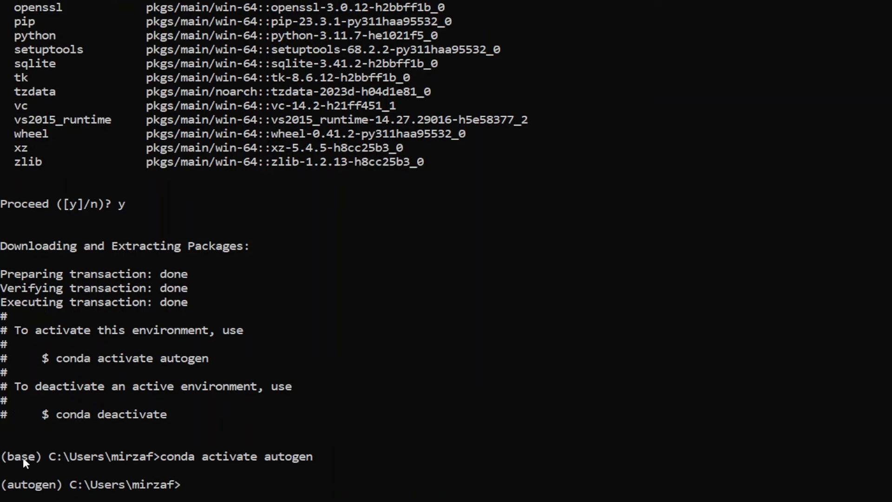
mouse_move(50, 491)
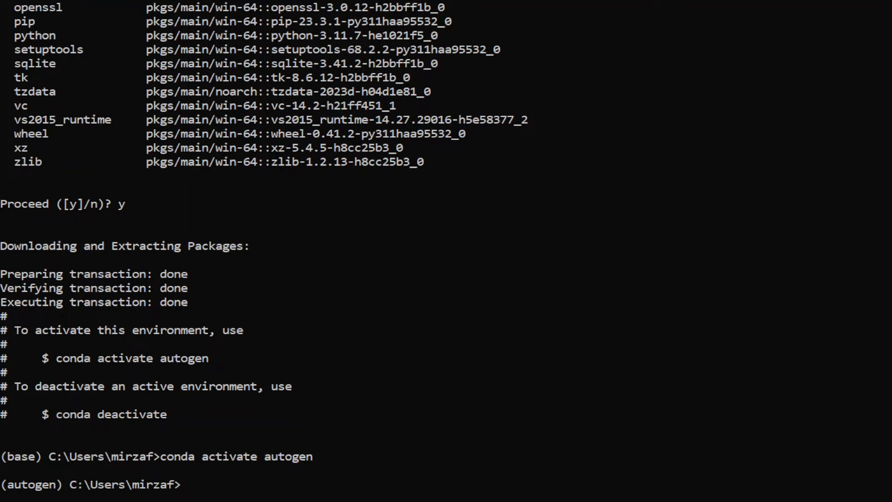
Step: Install autogenstudio with pip and follow the output until it finishes
text(pip install autogenstudio)
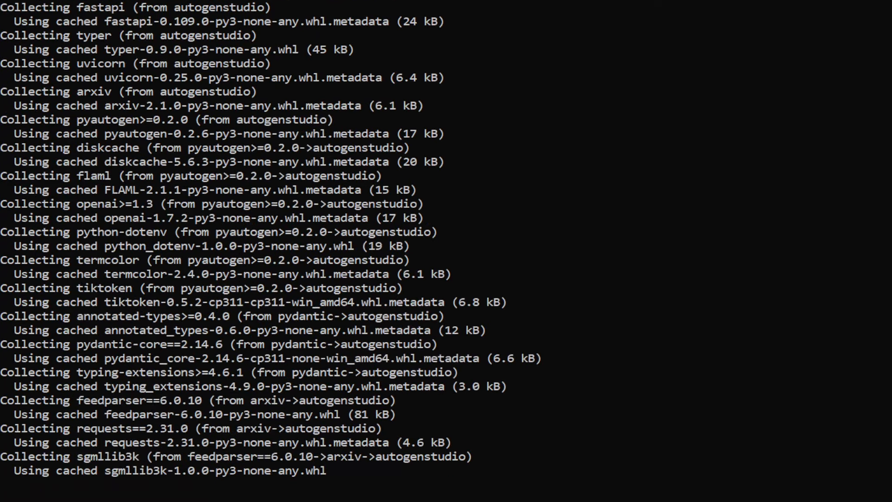
scroll(down, 3)
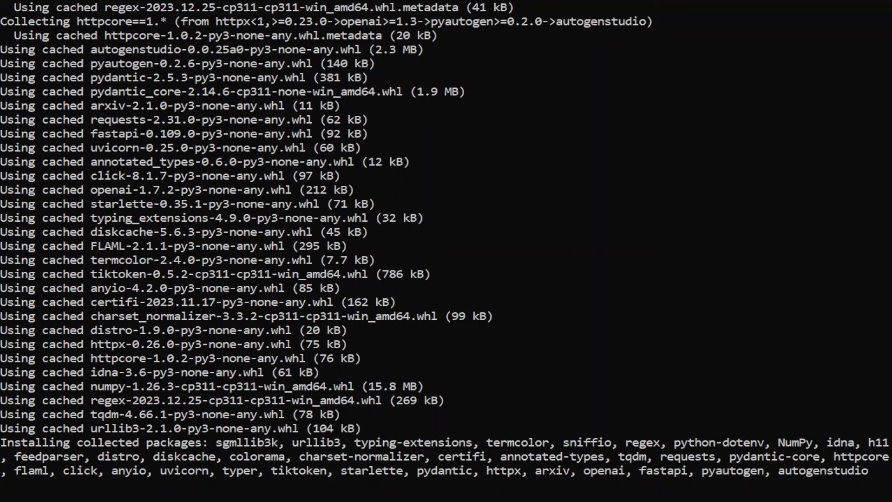
scroll(down, 3)
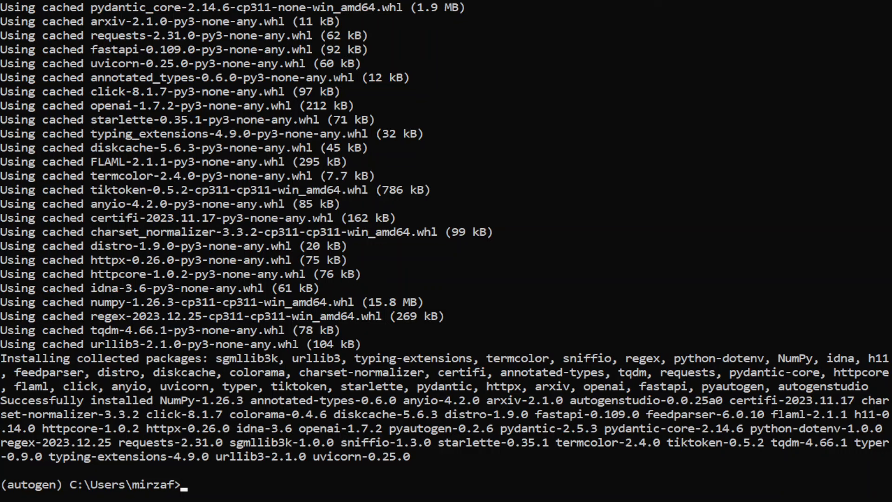
Step: Start the UI server with 'autogenstudio ui --port 8081' and watch for startup completion
text(autogenstudio ui --port 8081)
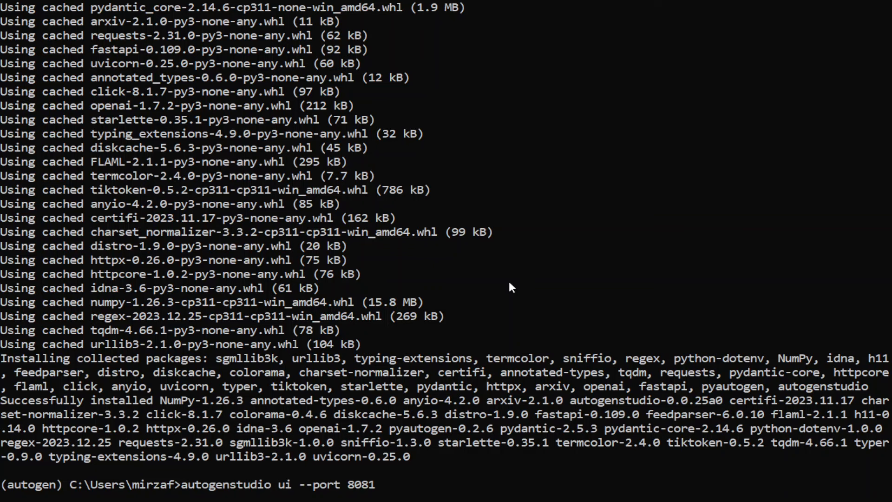
scroll(down, 3)
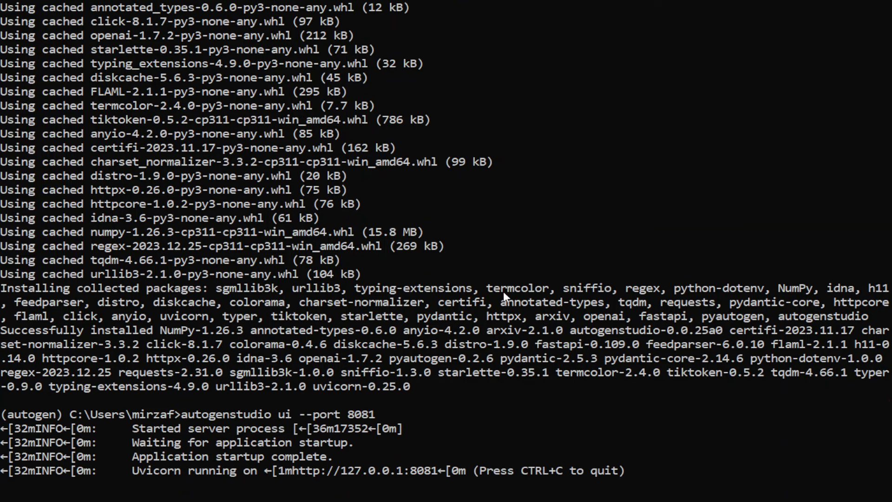
mouse_move(358, 482)
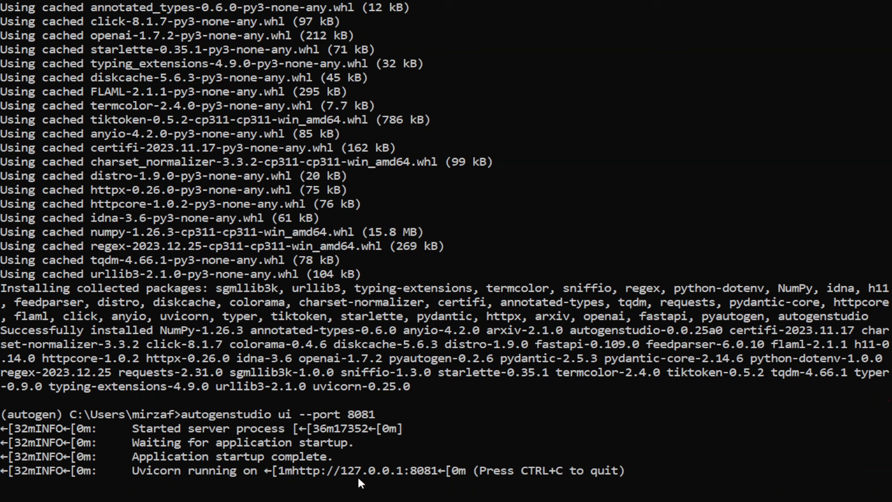
mouse_move(341, 482)
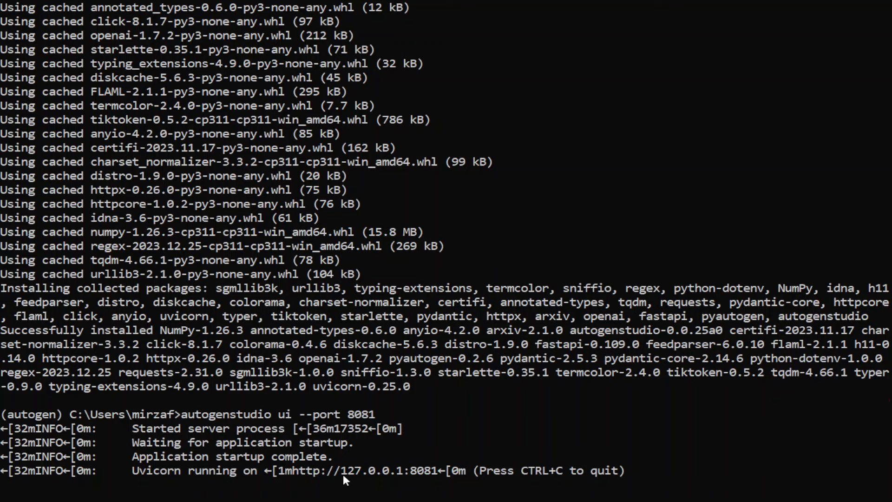
mouse_move(394, 479)
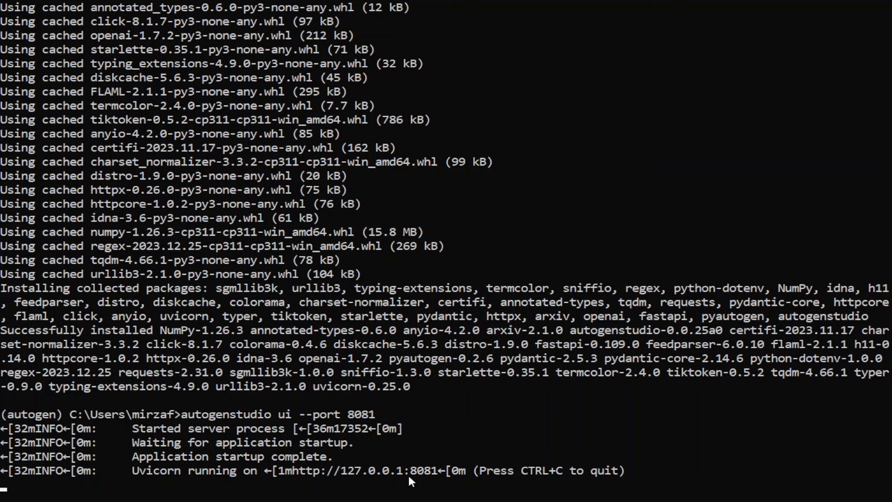
mouse_move(433, 481)
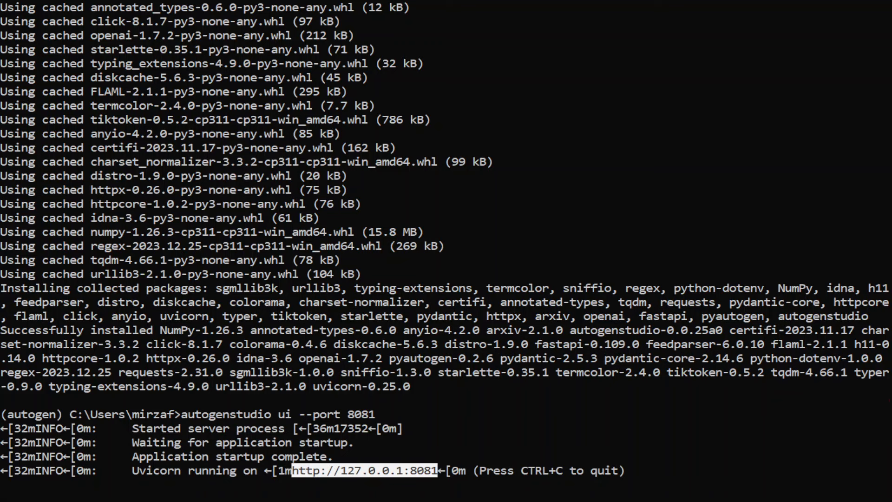
mouse_move(402, 478)
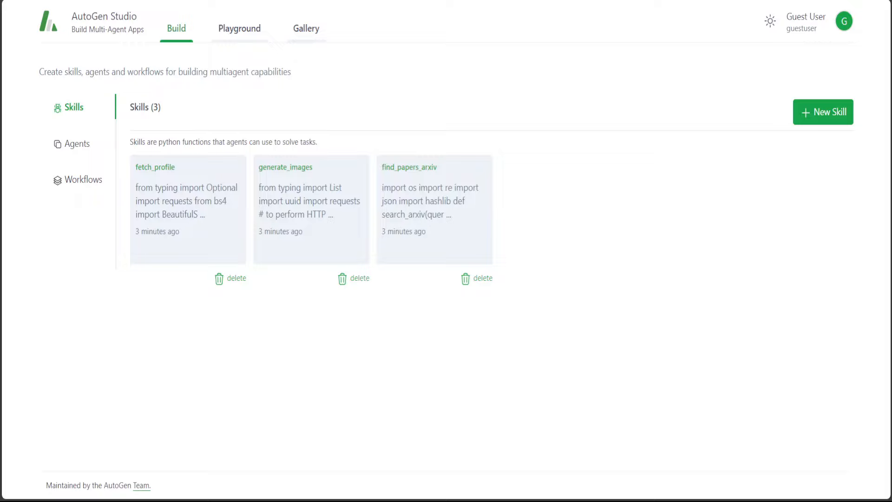
Step: Browse the empty Gallery and Playground tabs, then return to Build
click(306, 28)
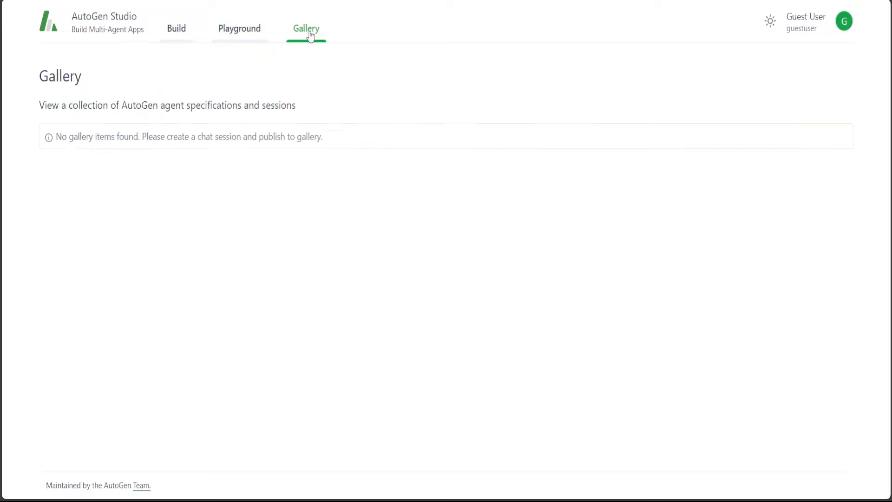
click(306, 28)
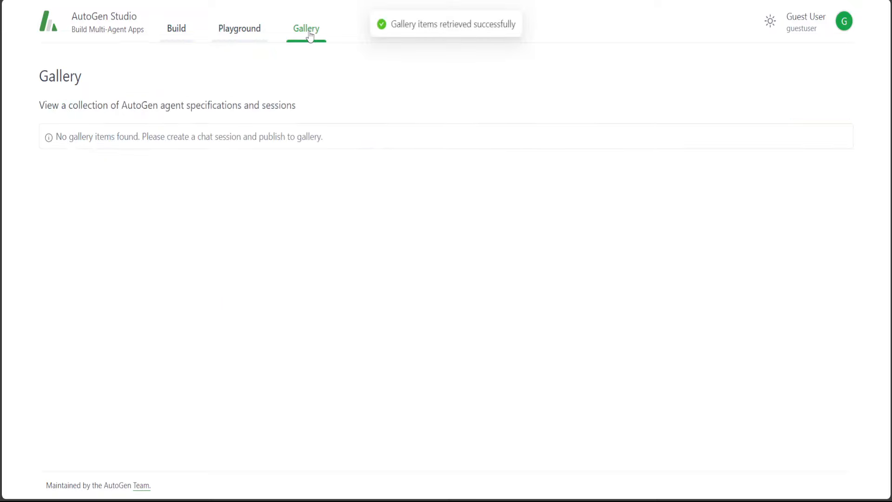
click(238, 28)
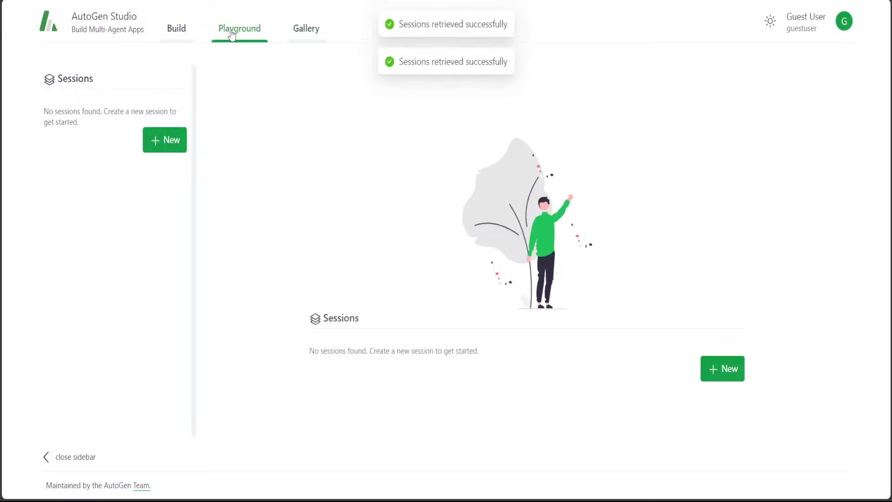
mouse_move(256, 106)
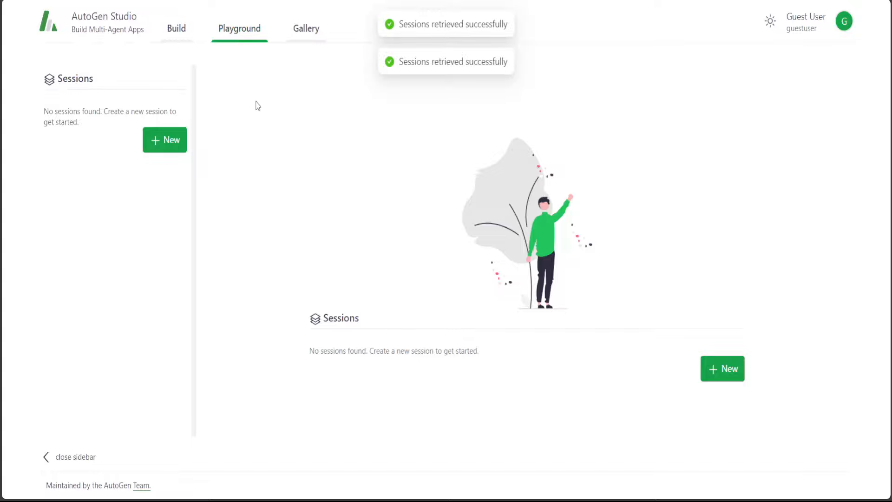
click(176, 28)
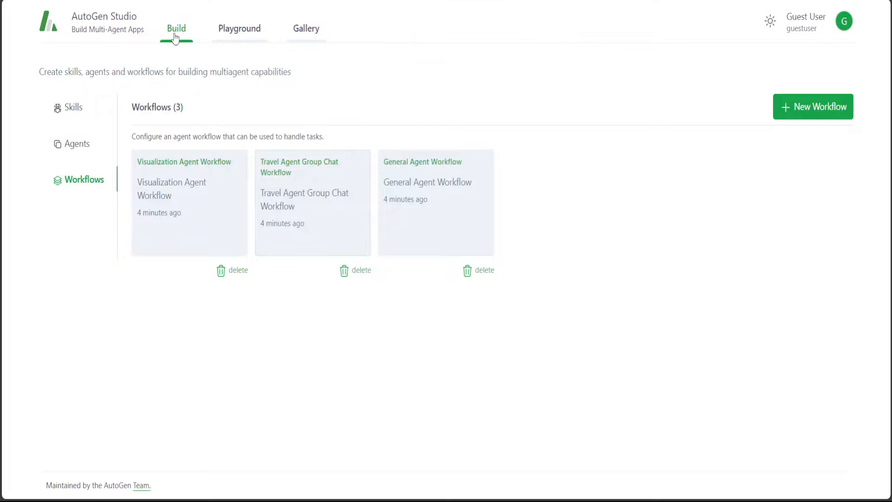
Step: Show the skills list and read through the generate_images skill code
click(74, 107)
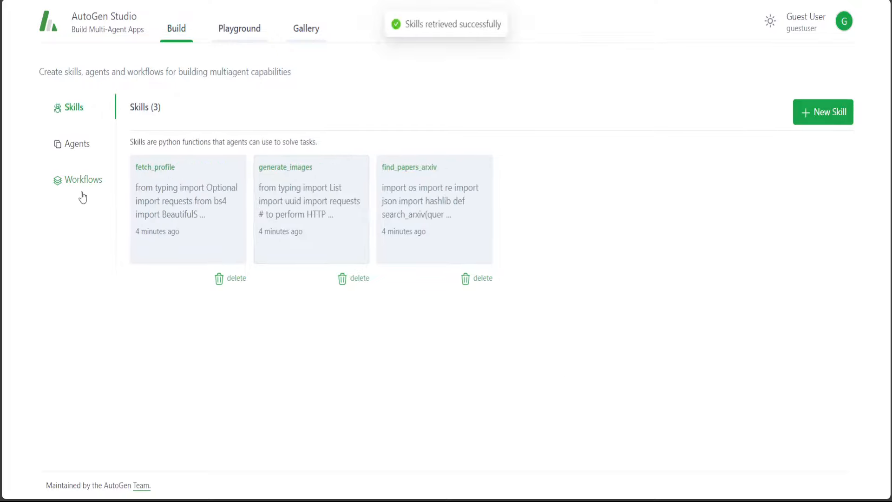
mouse_move(76, 120)
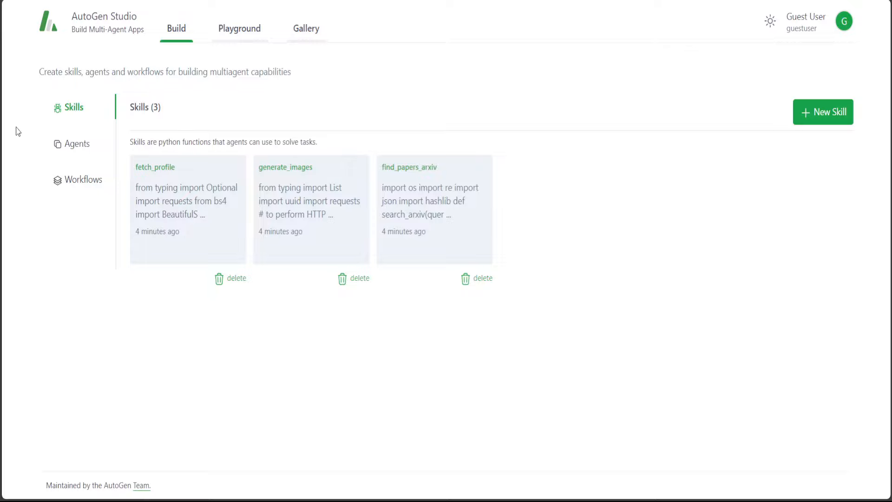
mouse_move(309, 207)
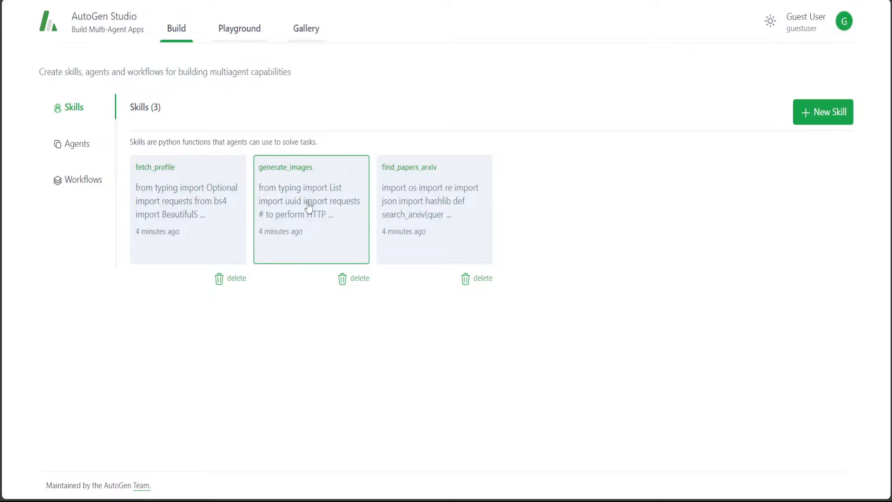
click(311, 208)
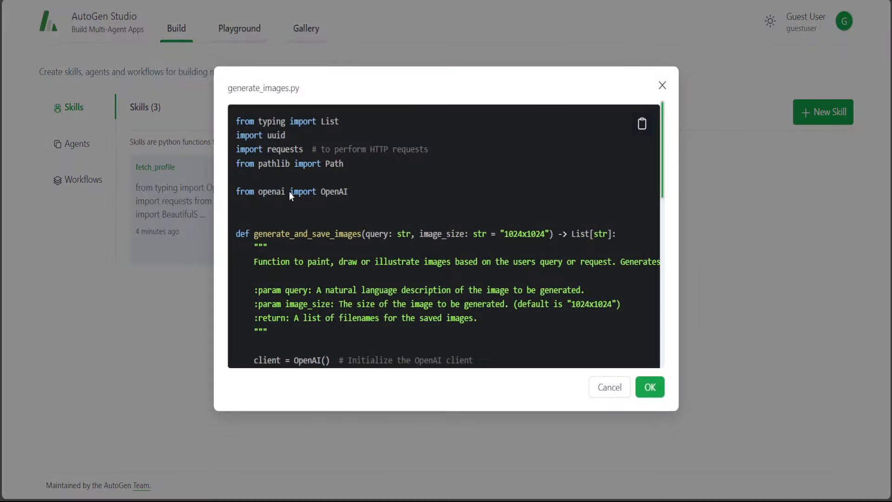
scroll(down, 3)
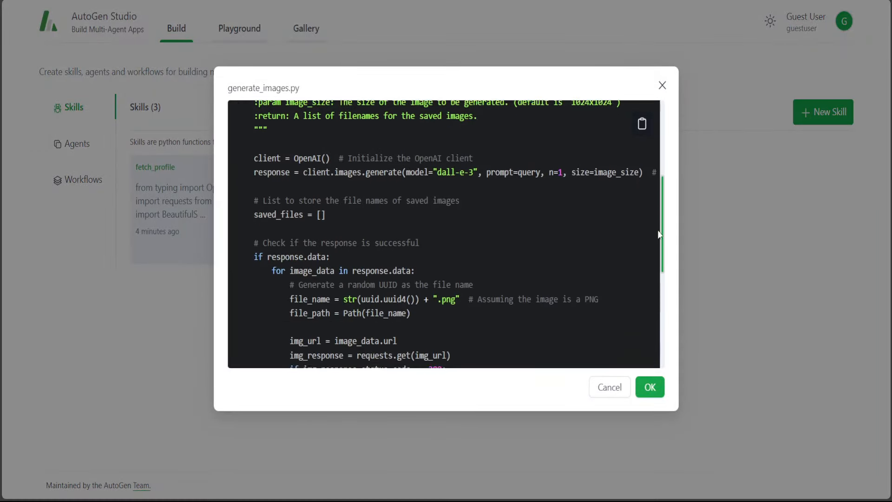
scroll(up, 3)
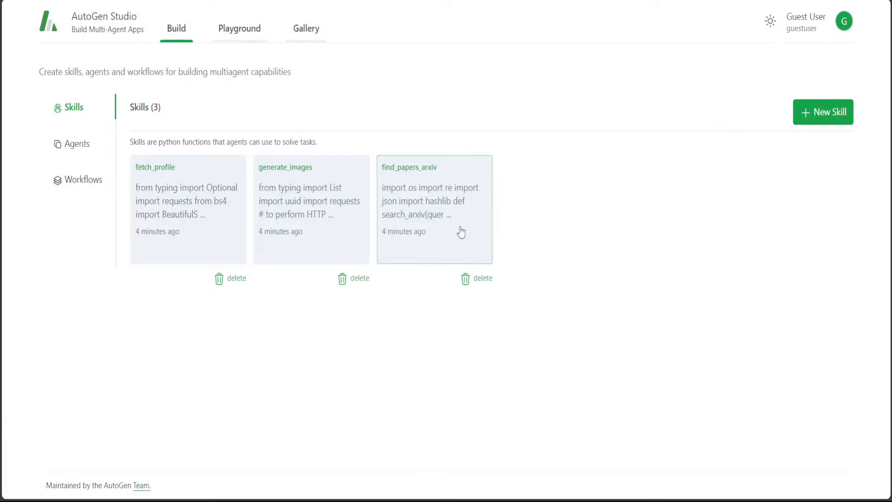
mouse_move(422, 209)
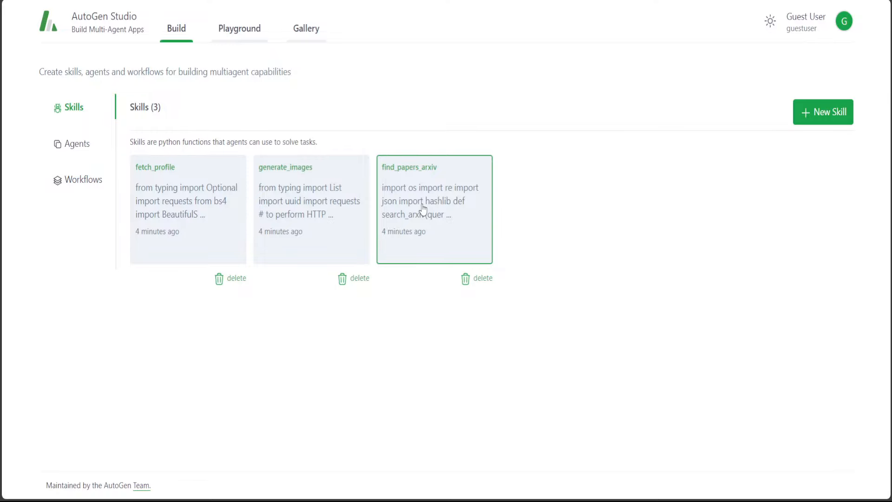
Step: Read the find_papers_arxiv skill code, then close its code view
click(433, 208)
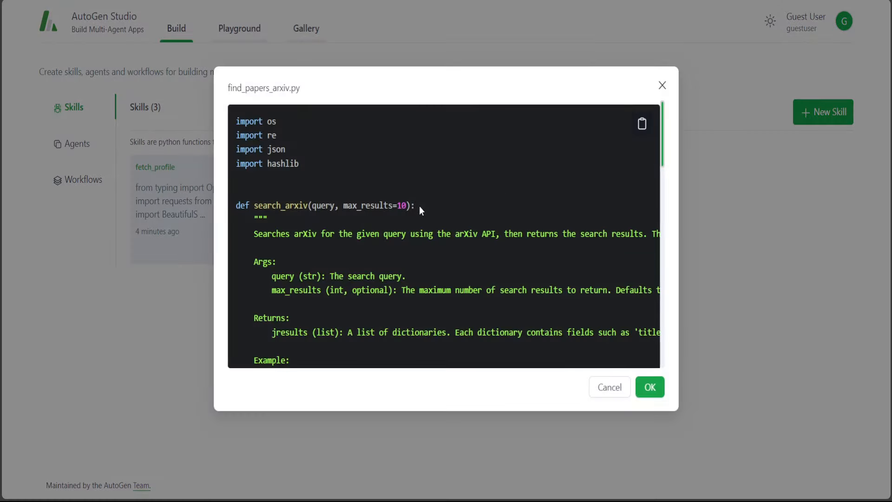
scroll(down, 3)
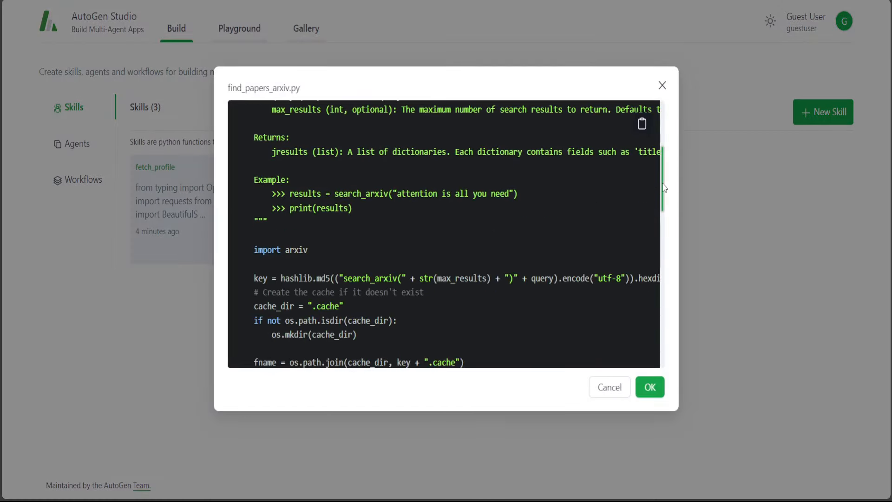
scroll(up, 3)
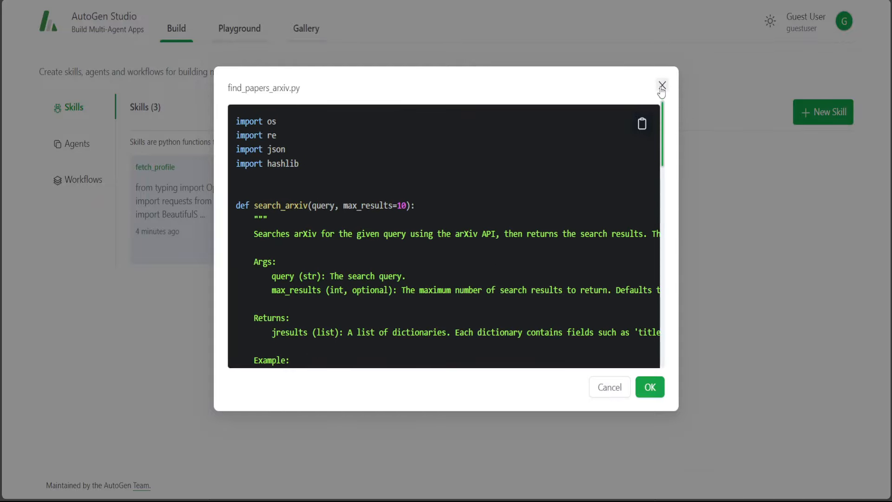
click(661, 86)
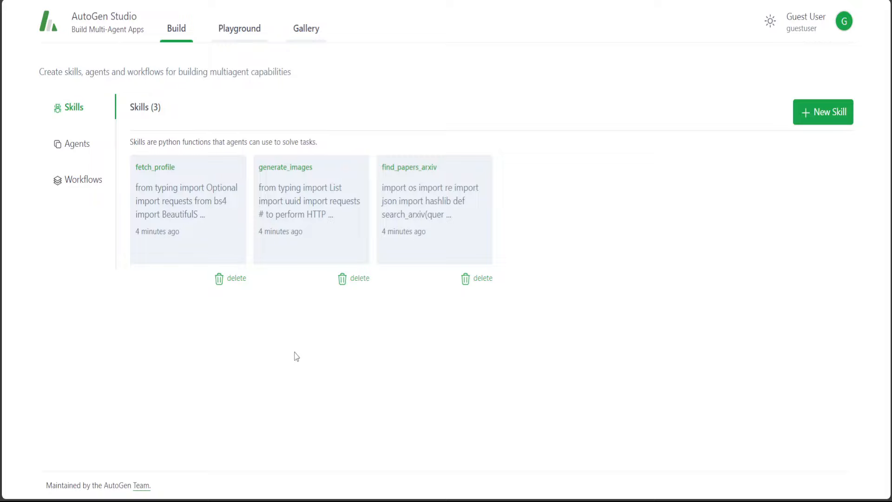
mouse_move(408, 345)
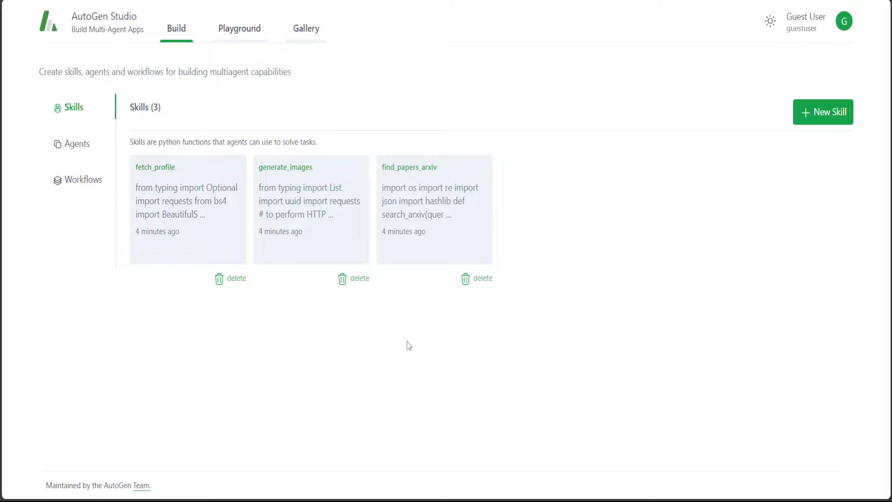
mouse_move(596, 299)
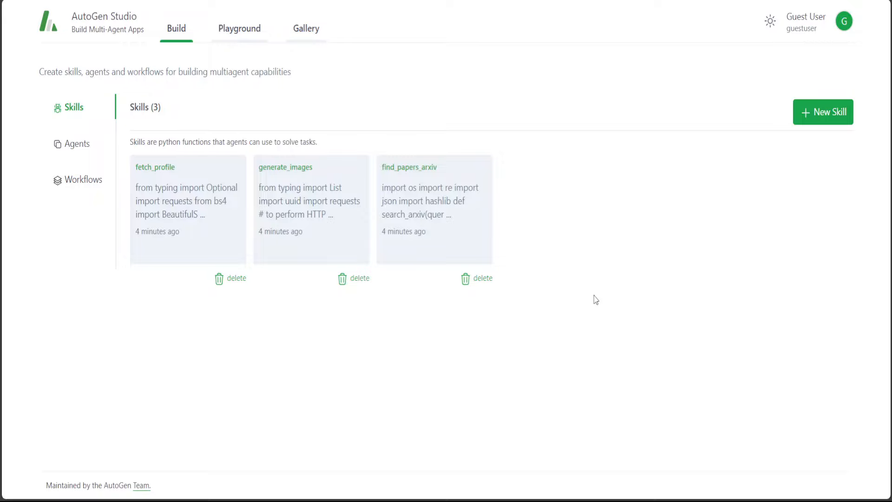
mouse_move(714, 231)
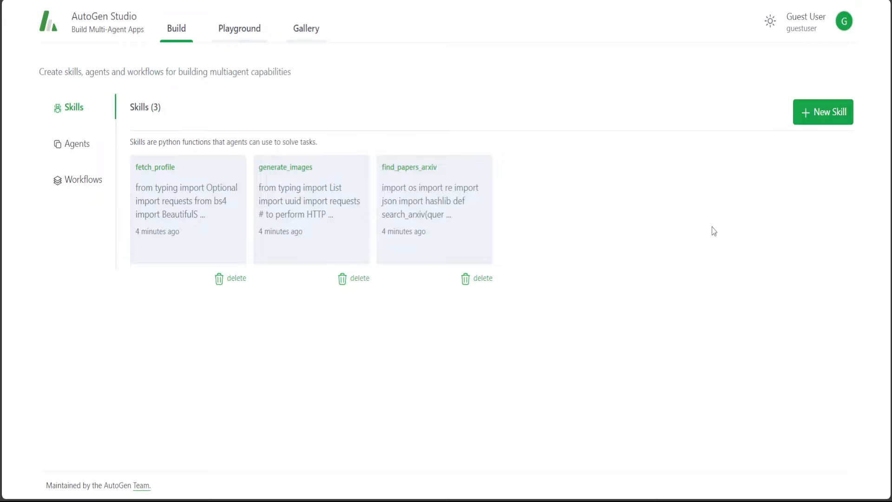
mouse_move(828, 122)
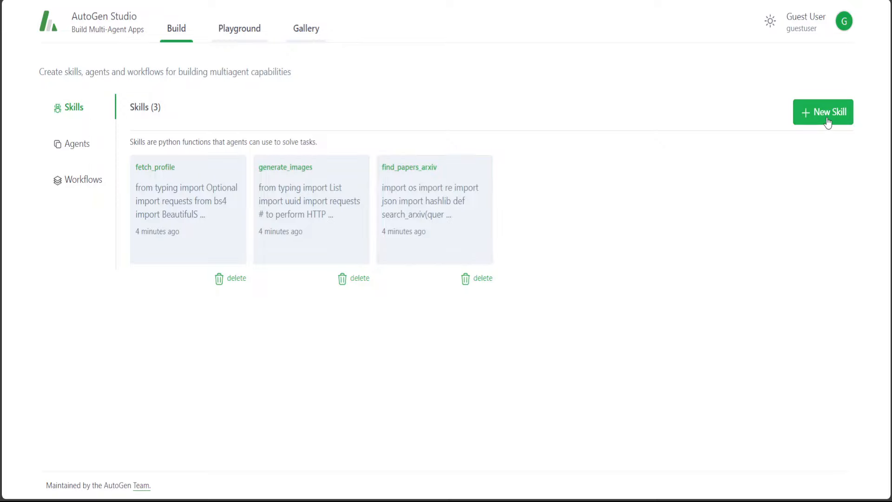
Step: Start a new skill titled Find_Job_Skill and attempt to save it
click(822, 111)
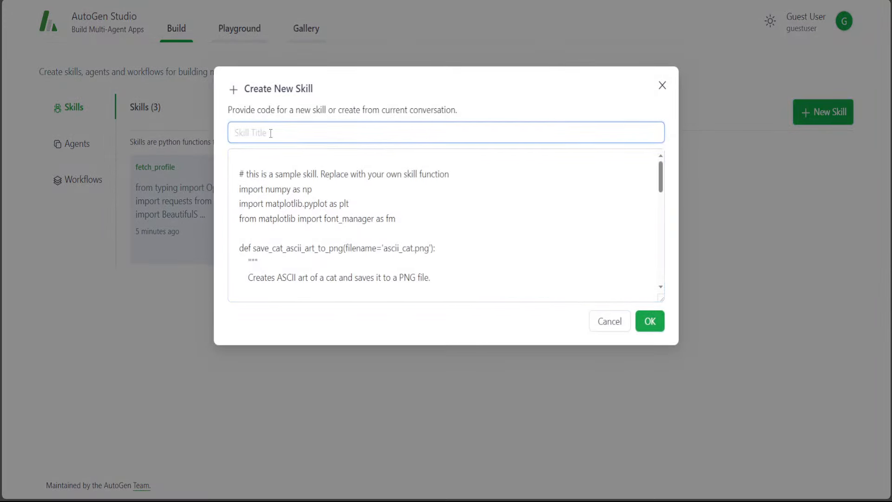
text(Find)
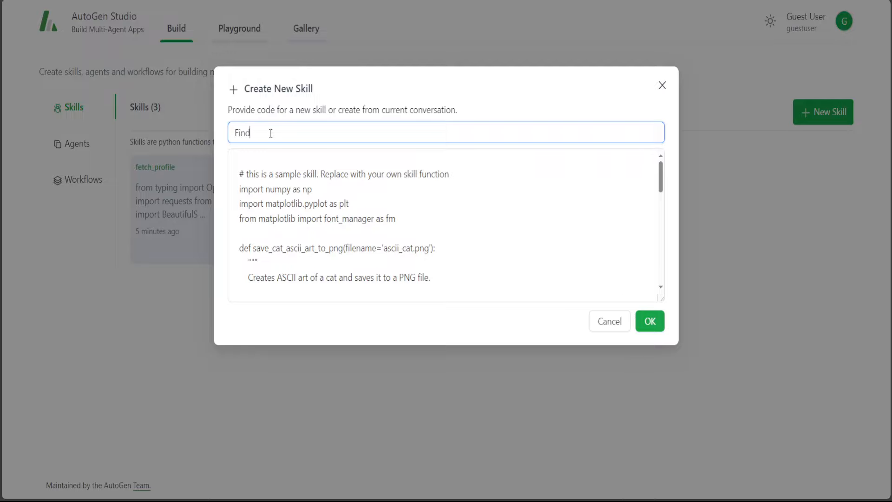
text(_Job_s)
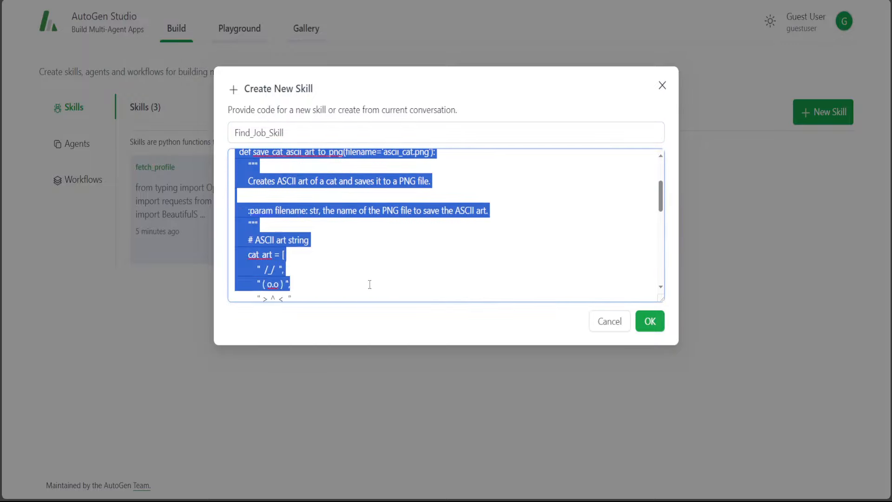
scroll(down, 3)
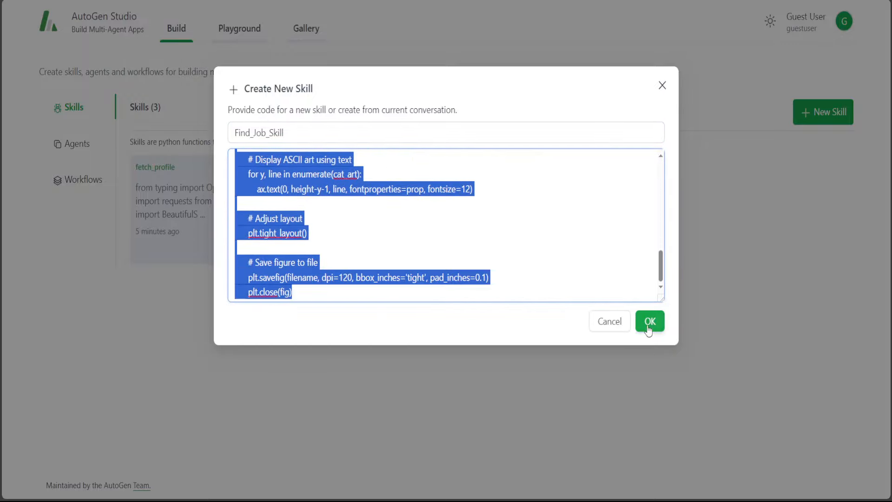
click(649, 321)
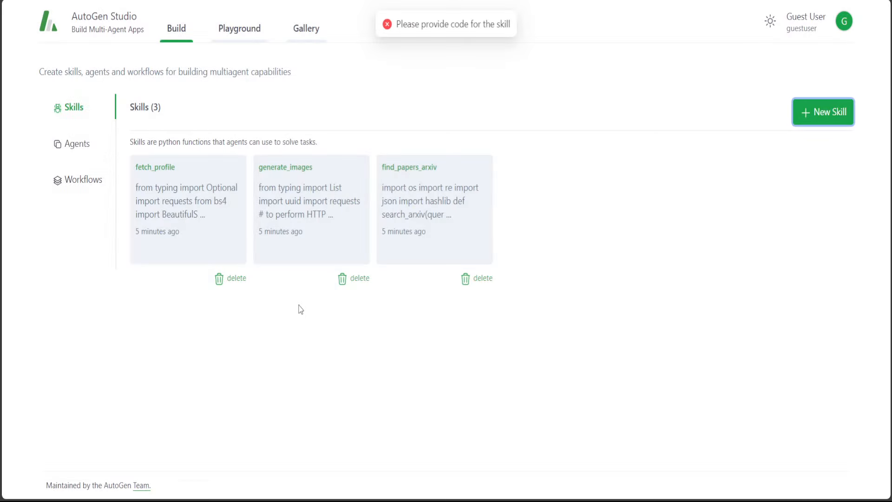
mouse_move(823, 111)
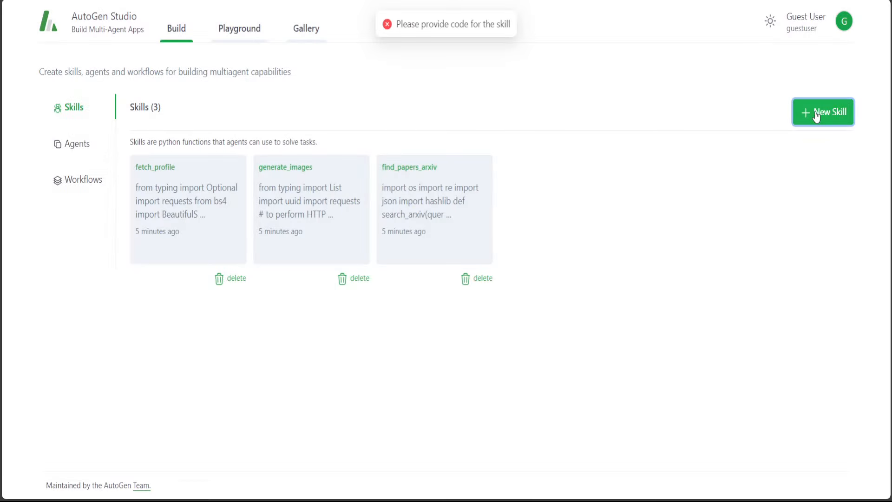
Step: Reopen the skill form, enter print("hello I am job skill") as code, and save
click(823, 112)
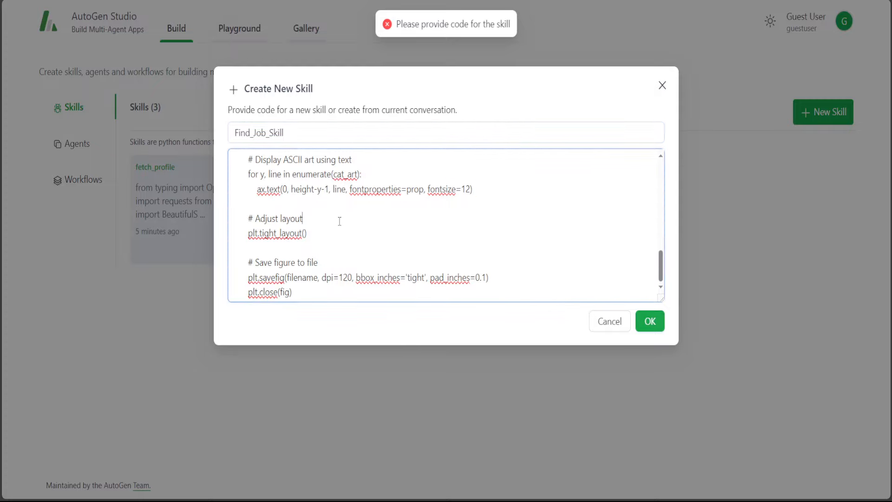
text(print)
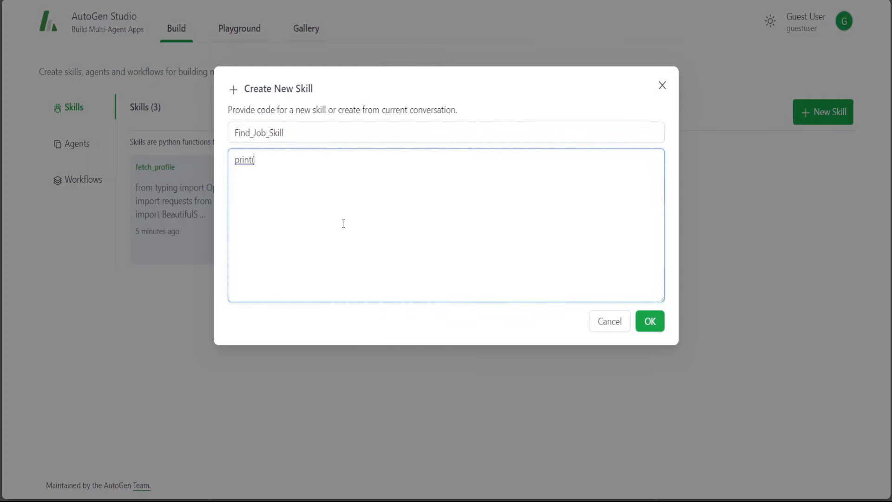
text(("hello I am job skill)
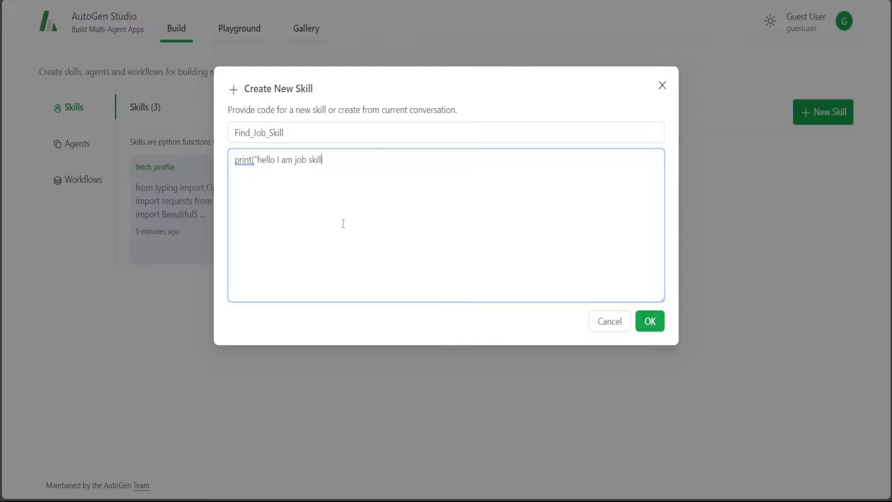
text("))
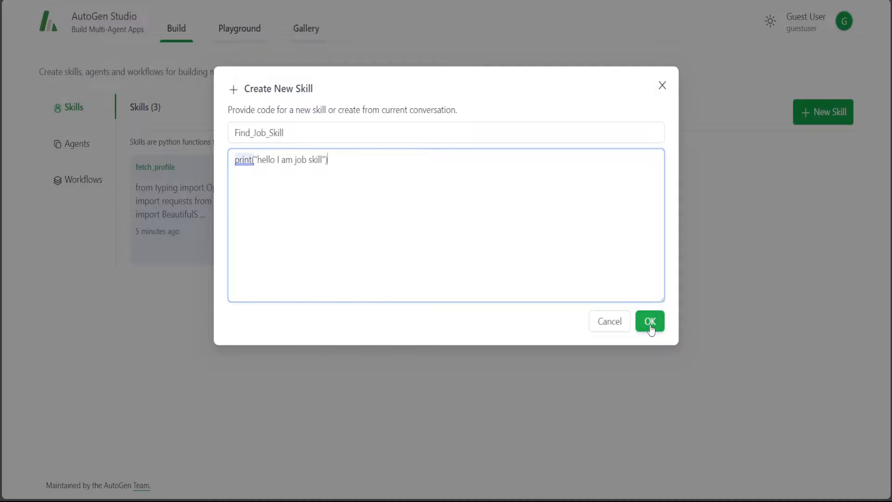
click(650, 321)
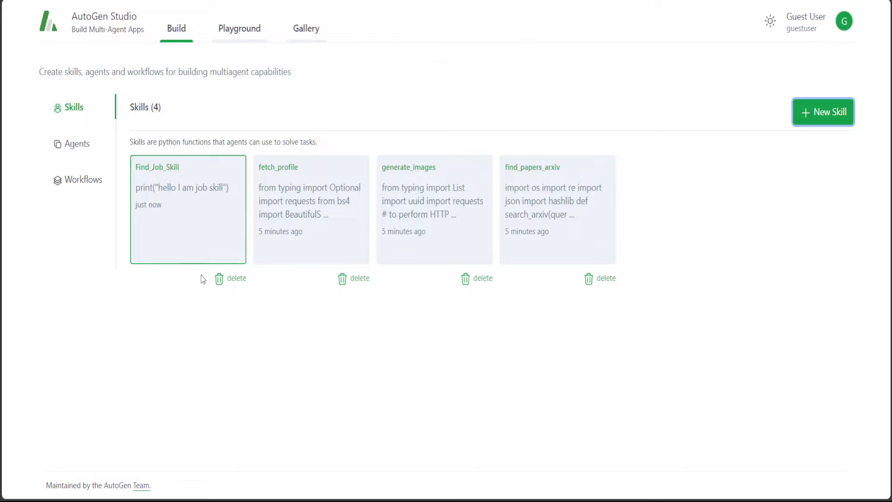
mouse_move(222, 236)
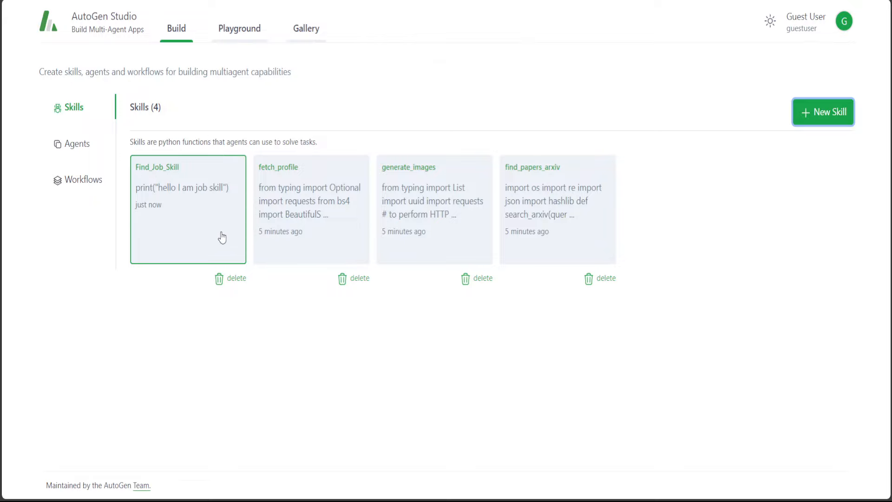
mouse_move(201, 261)
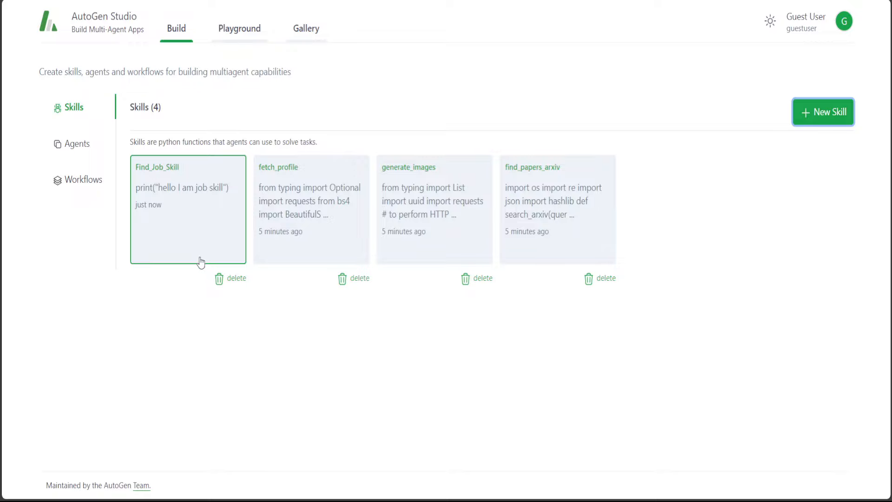
mouse_move(89, 163)
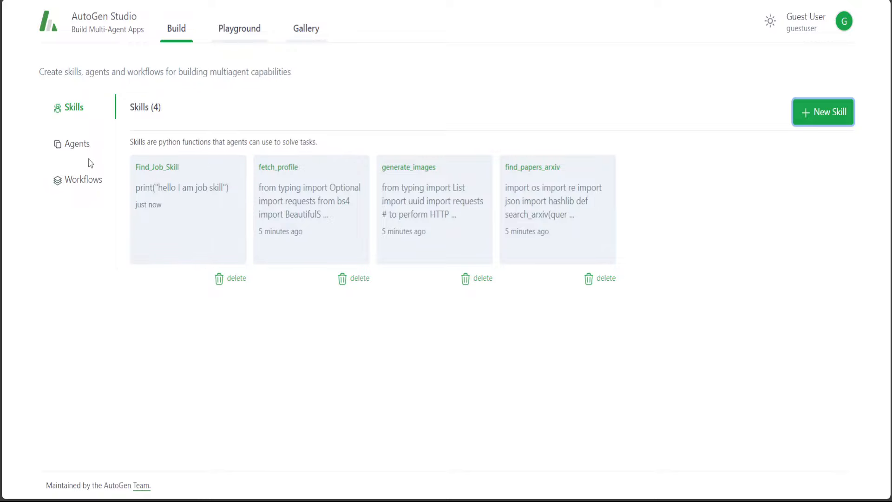
Step: Review the userproxy and primary_assistant agent cards, then show the three workflows
click(77, 143)
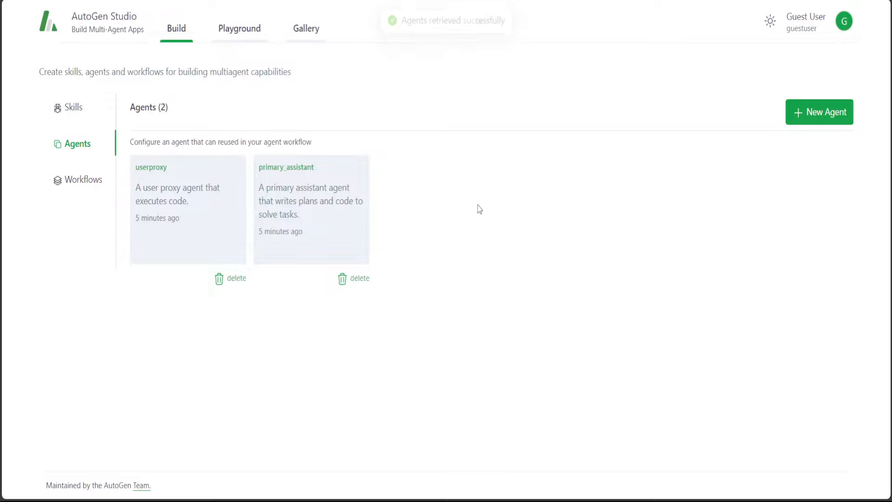
mouse_move(170, 209)
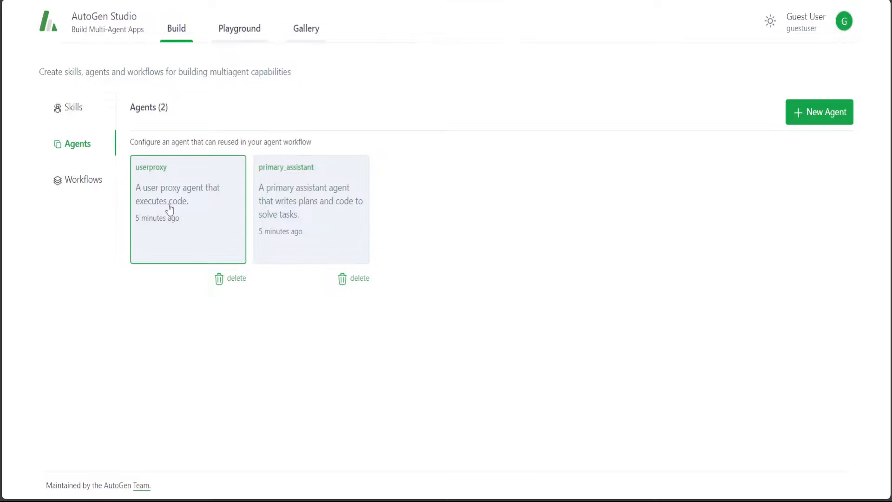
mouse_move(391, 240)
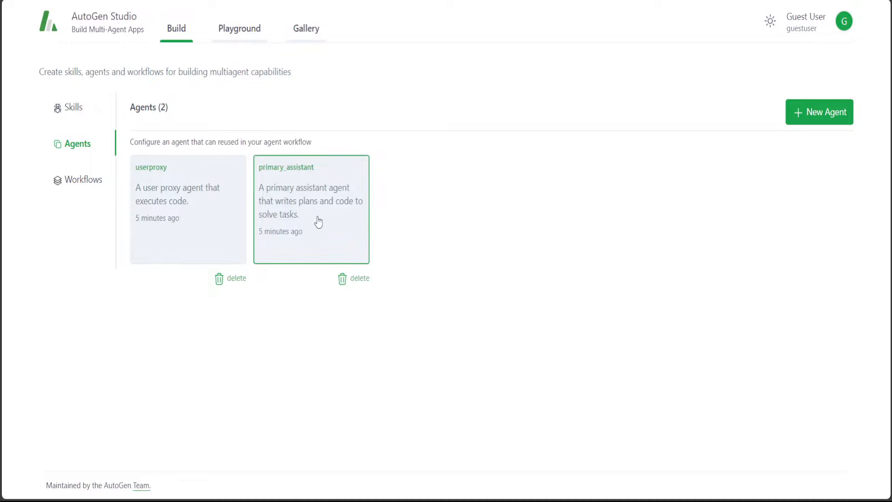
mouse_move(319, 209)
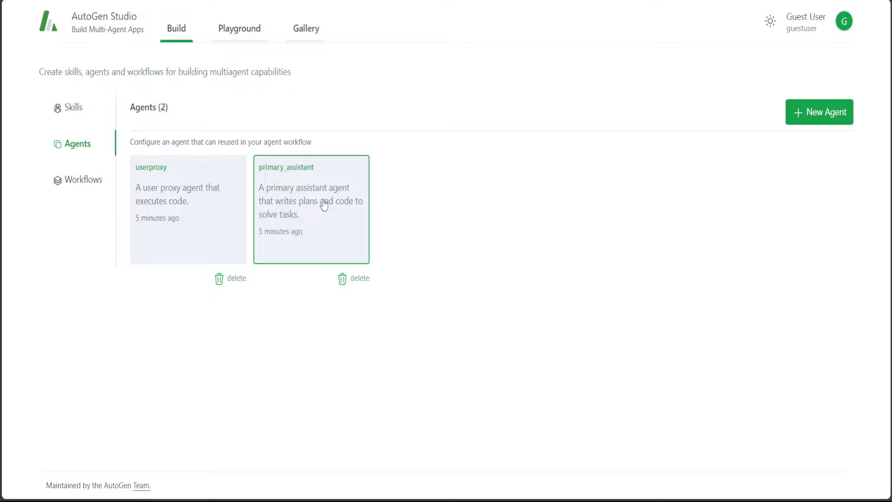
click(83, 180)
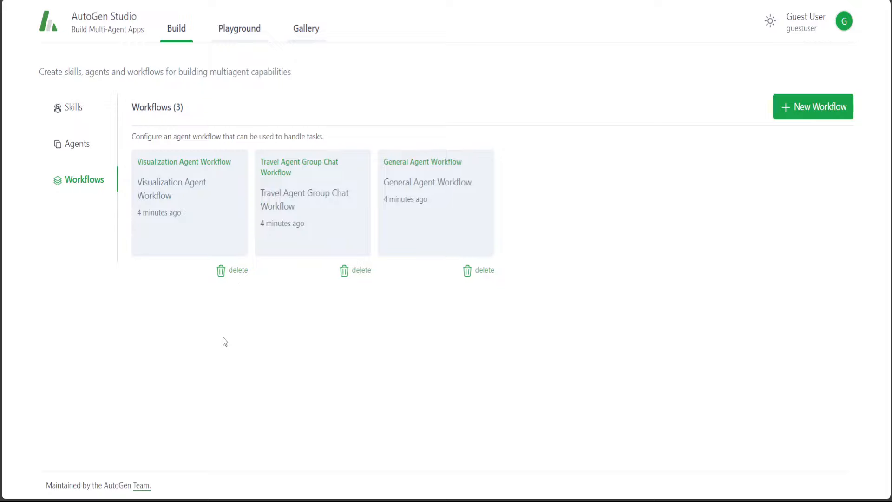
mouse_move(215, 335)
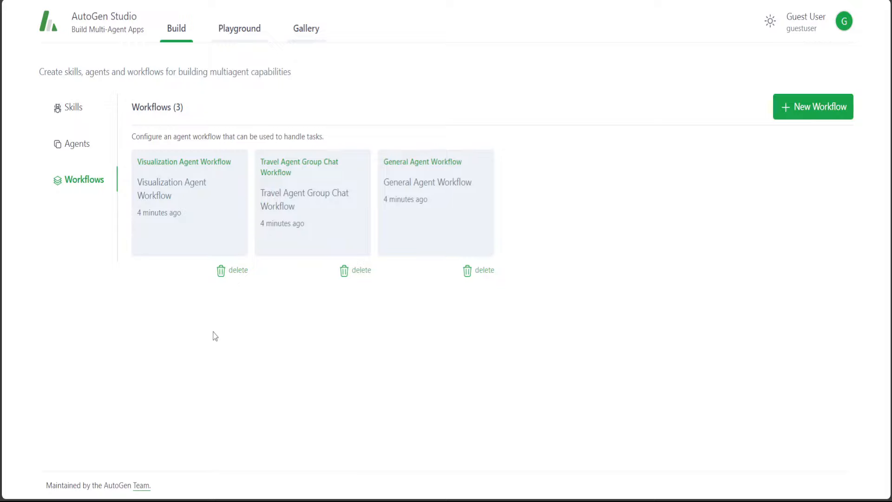
mouse_move(365, 317)
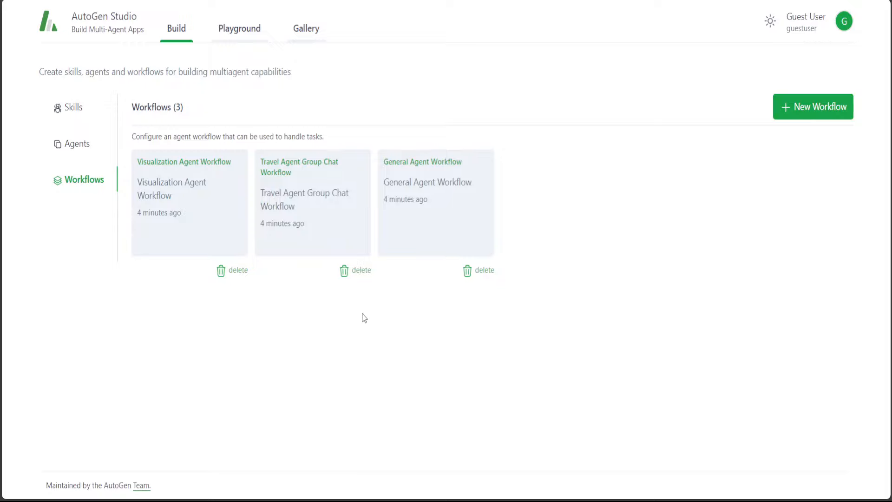
click(312, 202)
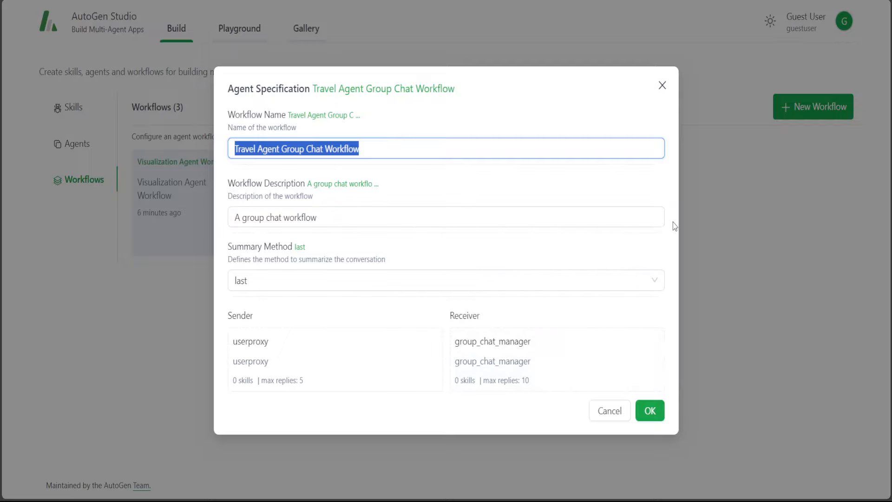
mouse_move(481, 349)
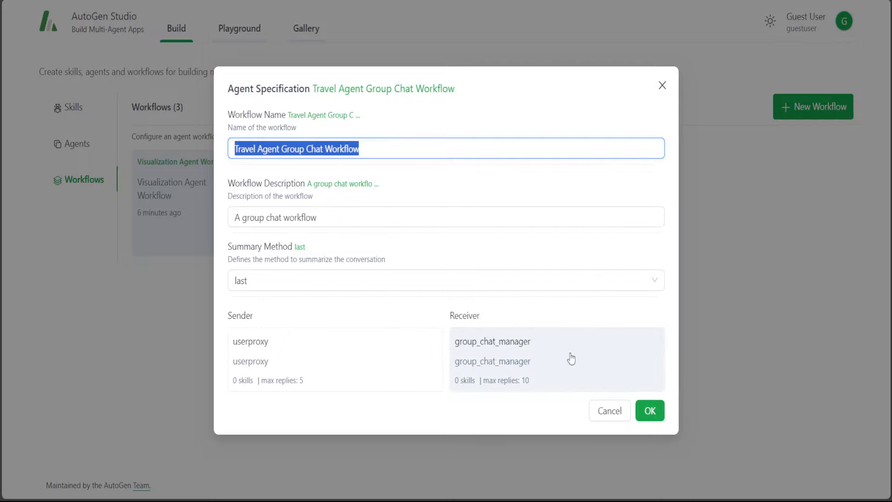
mouse_move(370, 385)
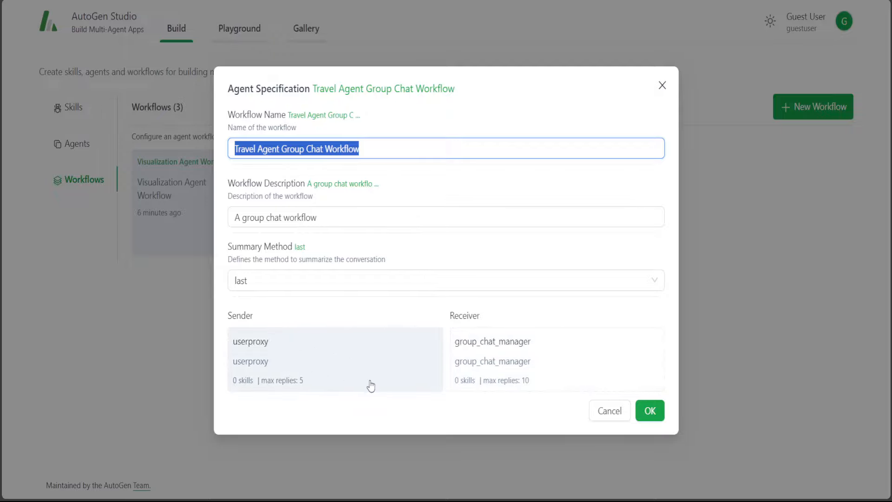
click(492, 341)
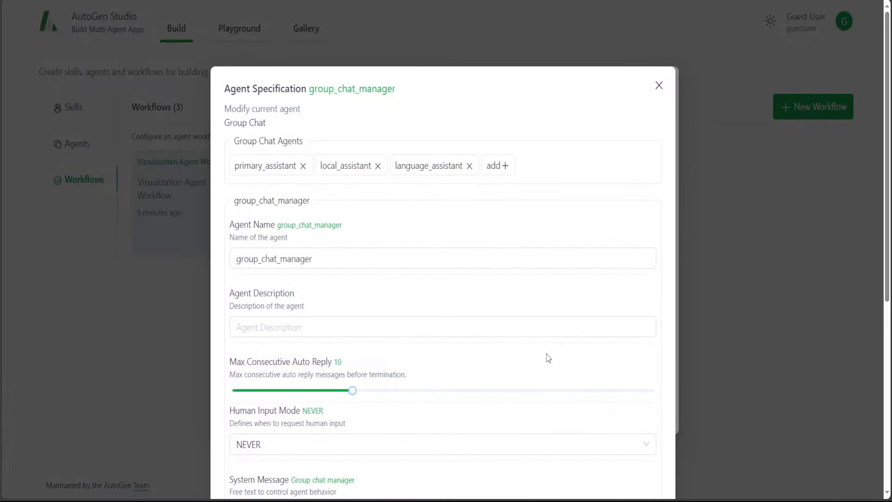
mouse_move(294, 215)
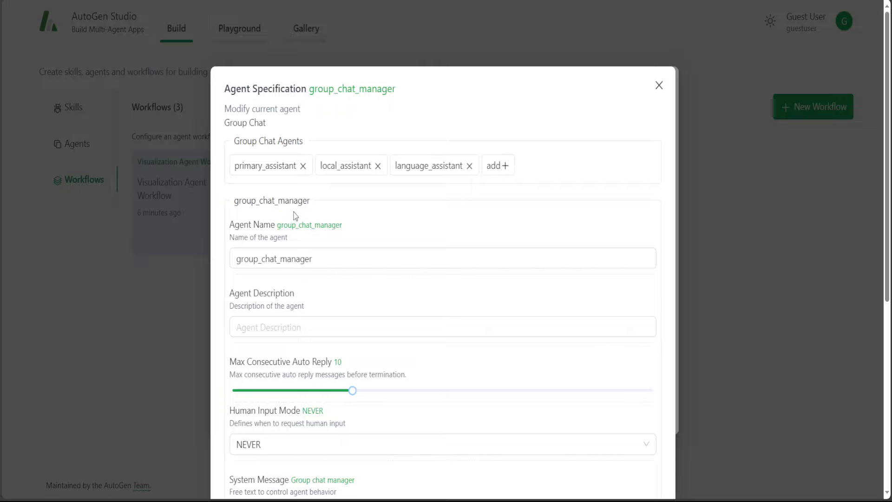
mouse_move(512, 183)
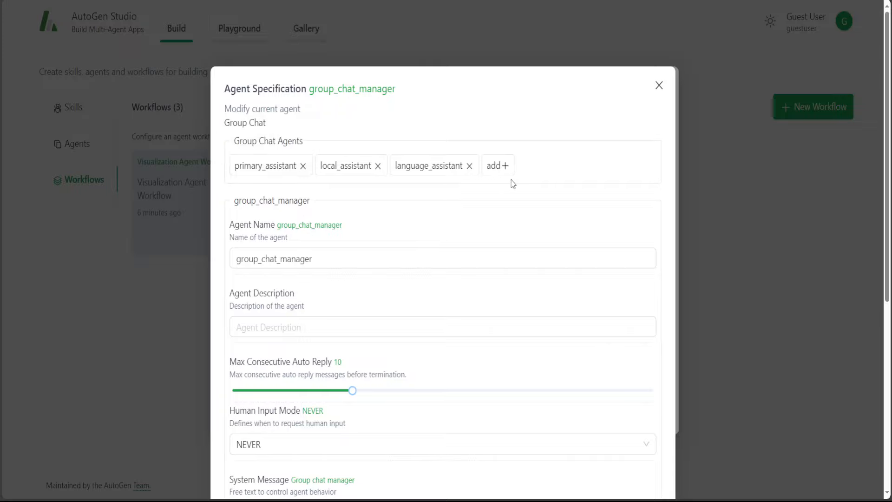
mouse_move(441, 181)
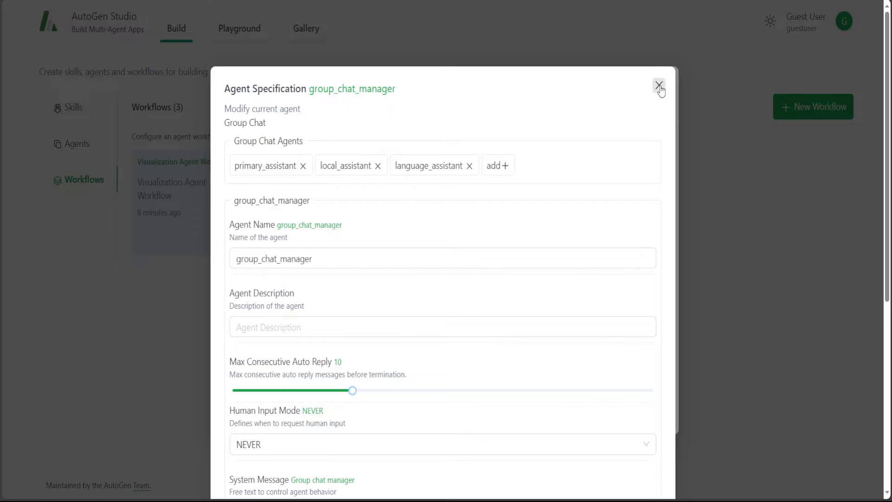
click(658, 86)
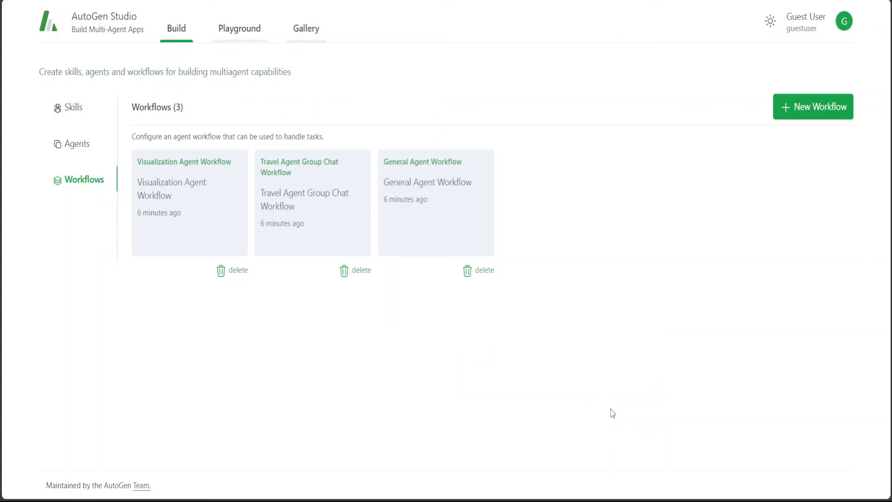
click(812, 106)
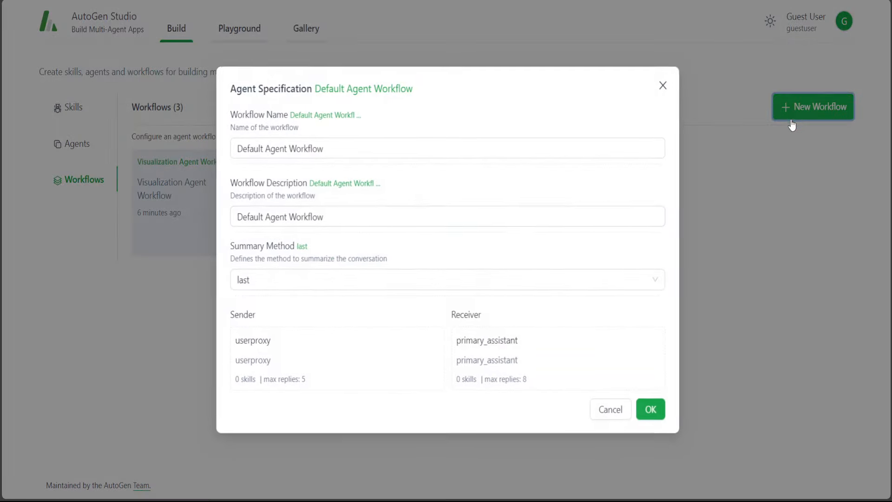
mouse_move(329, 241)
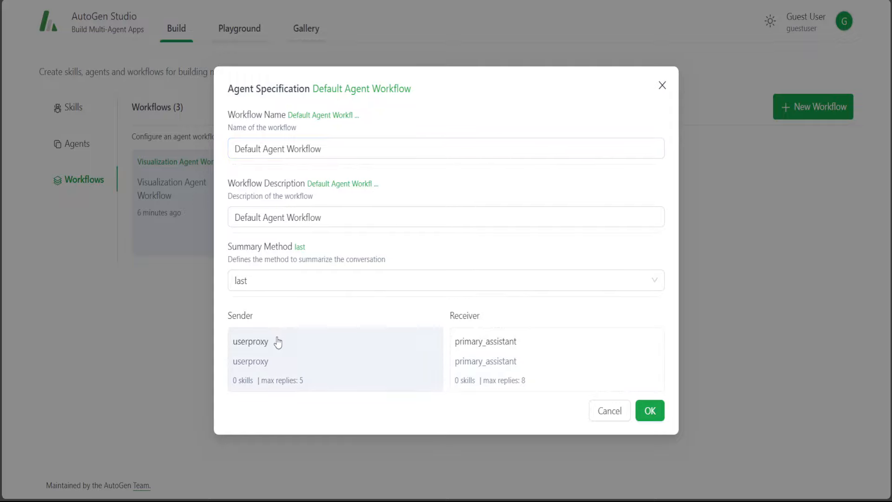
mouse_move(306, 109)
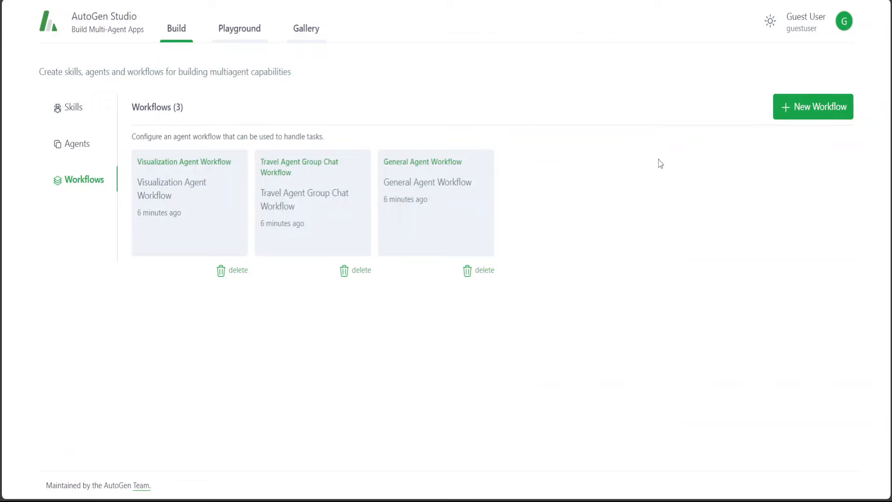
mouse_move(624, 186)
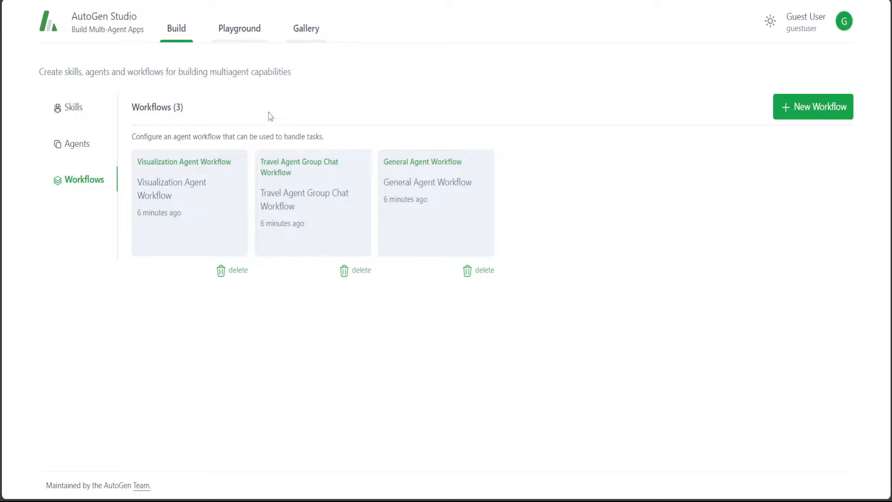
mouse_move(239, 29)
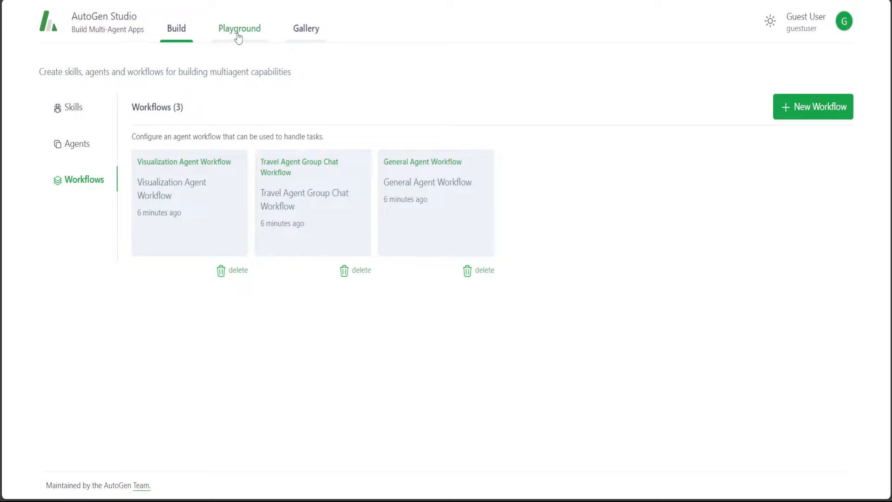
mouse_move(239, 48)
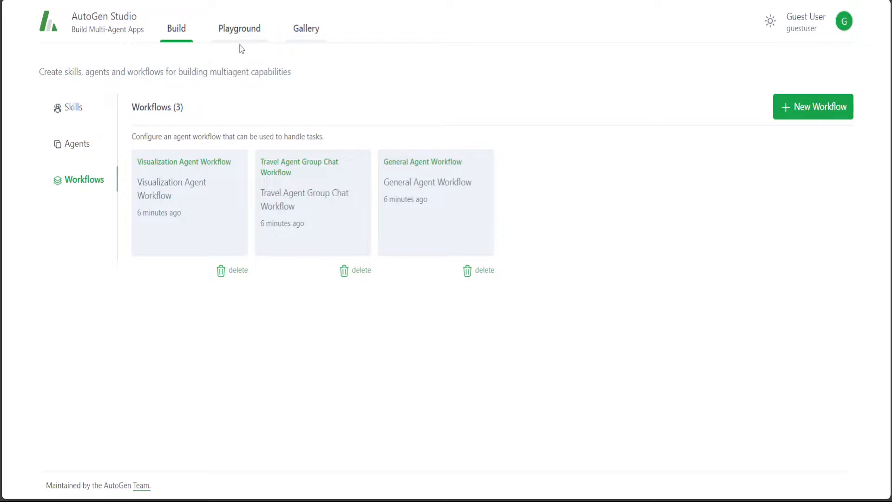
Step: Create a new Playground session with General Agent Workflow chosen from the workflow dropdown
click(239, 29)
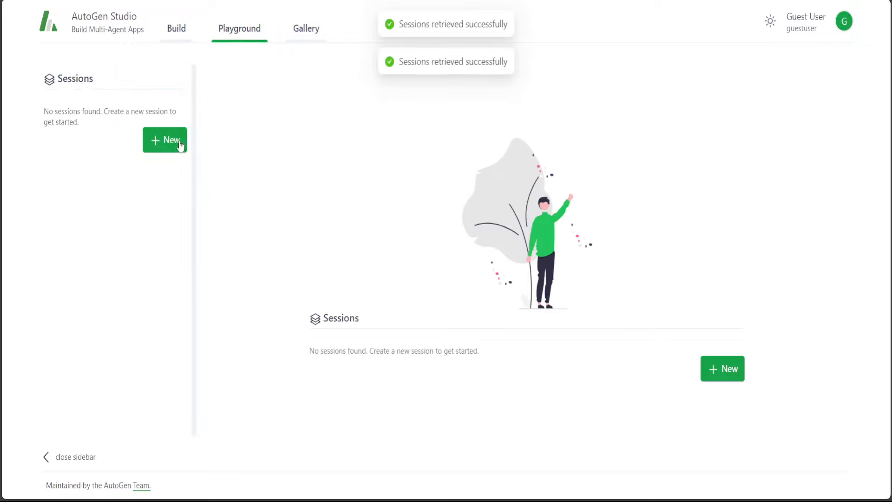
click(164, 140)
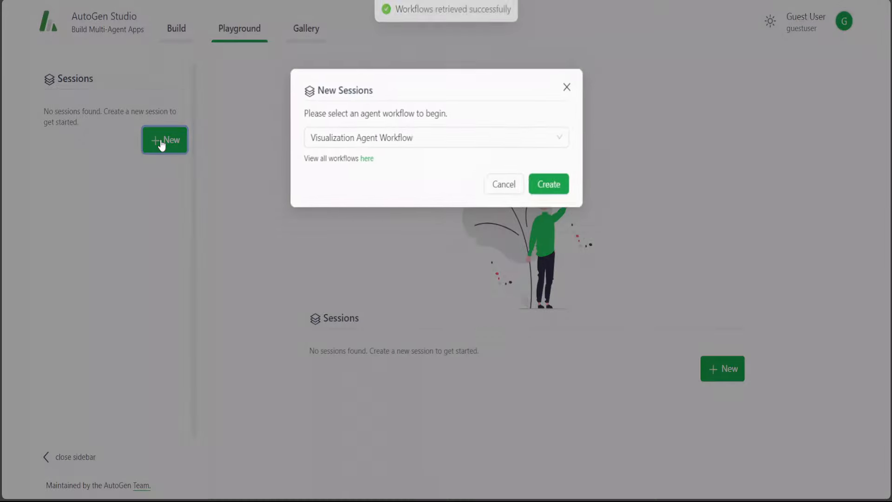
click(435, 137)
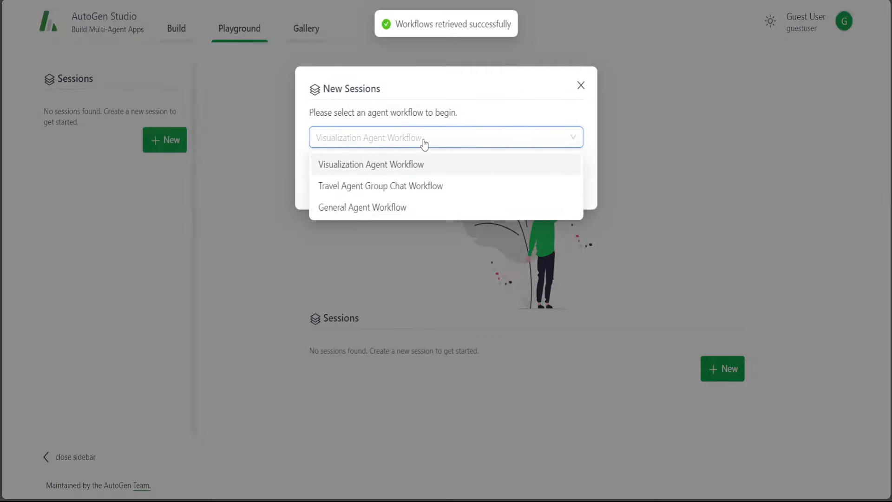
click(361, 207)
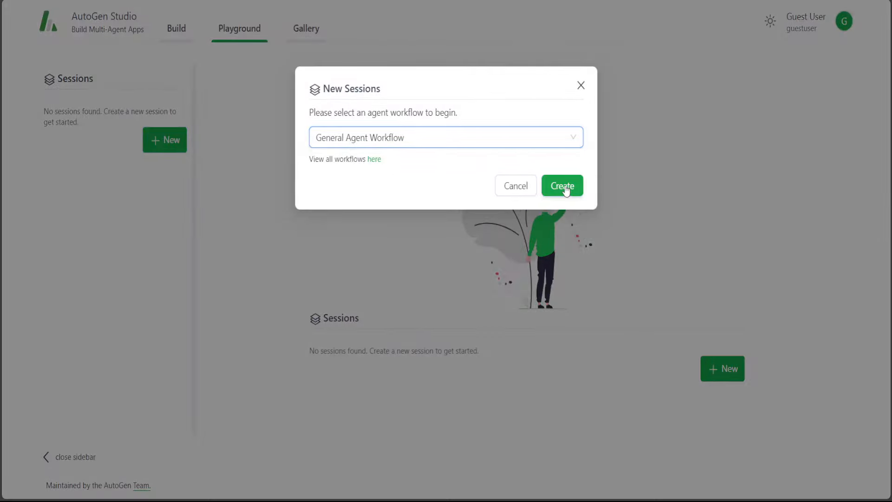
click(561, 186)
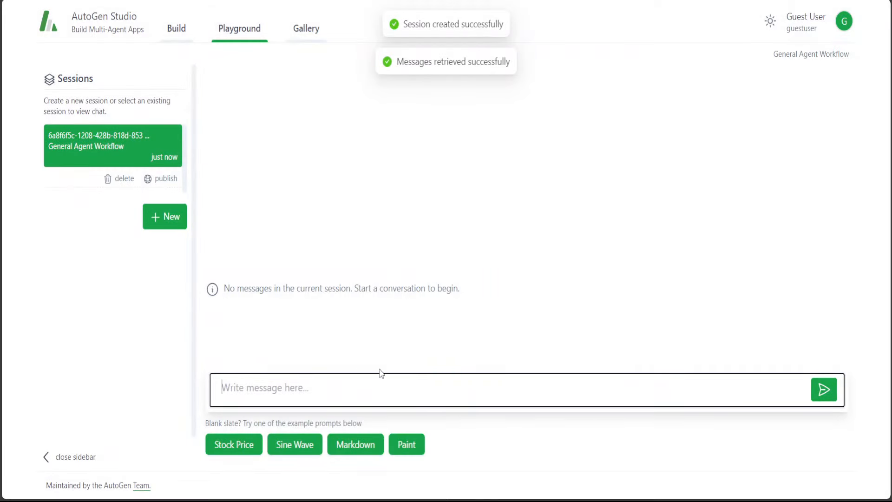
mouse_move(429, 365)
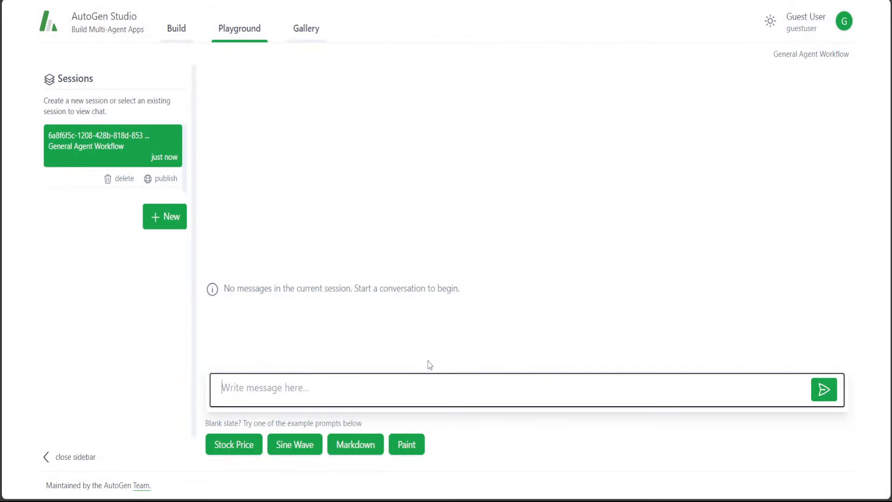
mouse_move(345, 474)
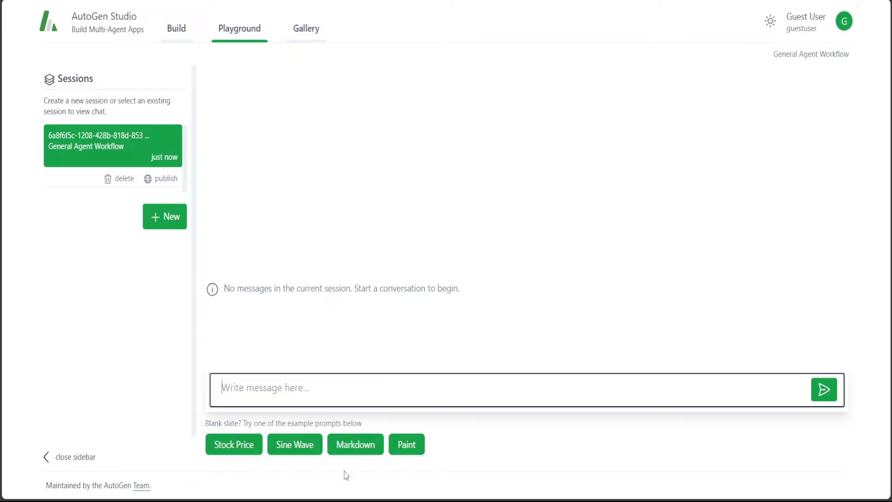
Step: Send the Stock Price example prompt plotting NVDA and TESLA 2023 prices to nvda_tesla.png
click(233, 444)
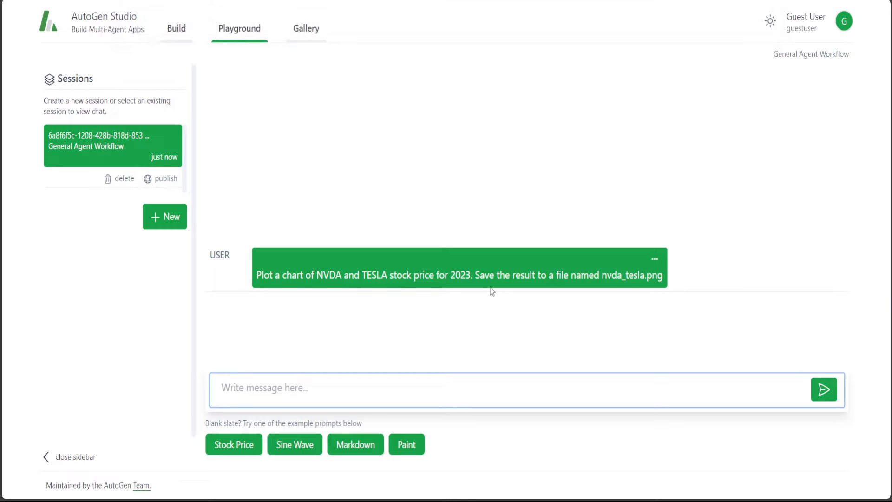
mouse_move(655, 289)
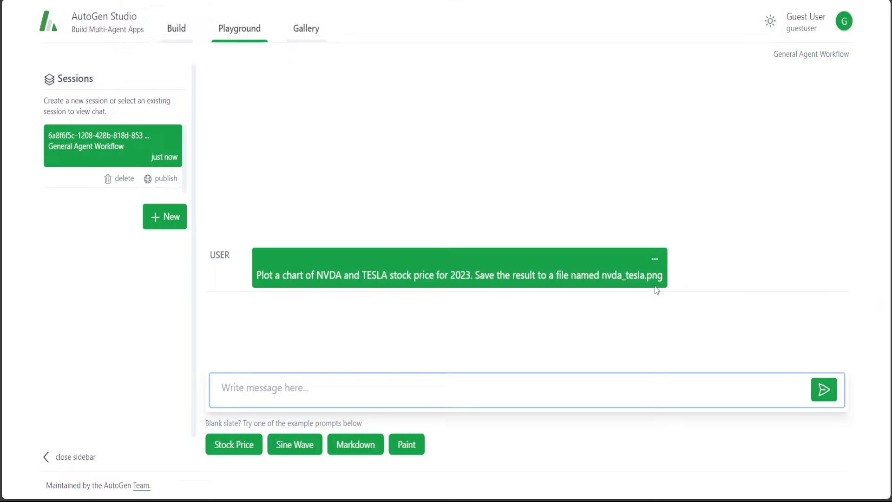
mouse_move(274, 293)
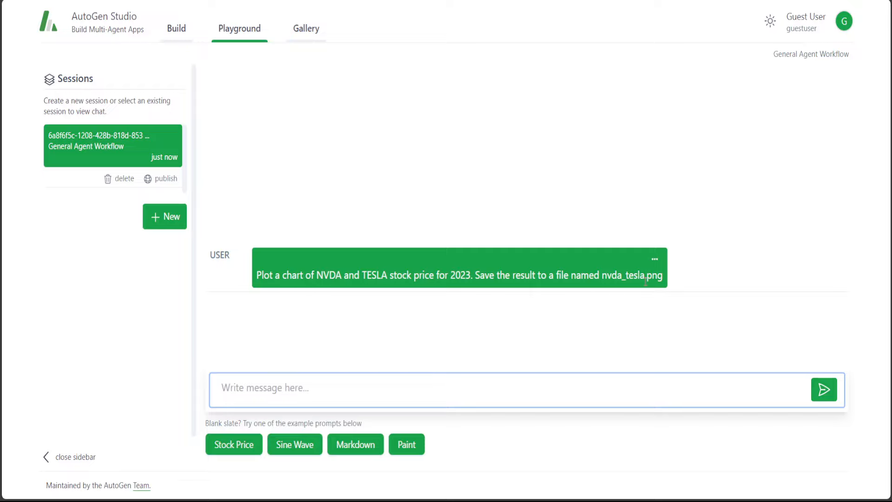
mouse_move(444, 309)
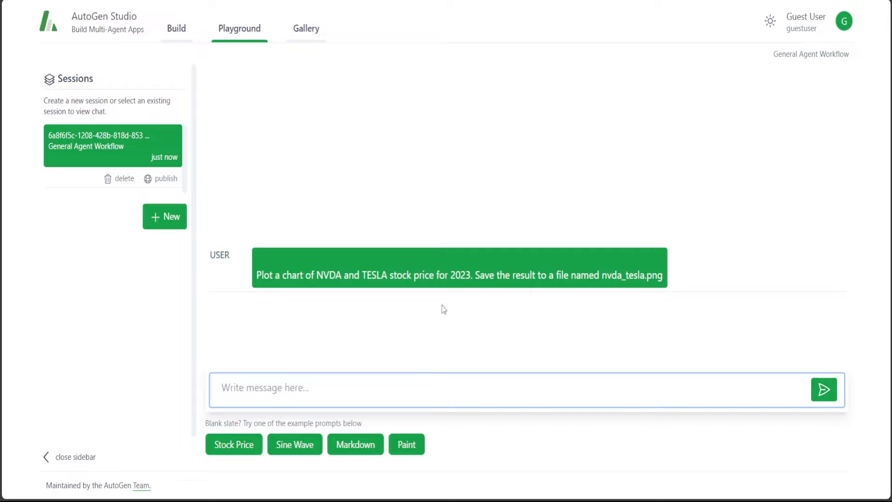
mouse_move(625, 289)
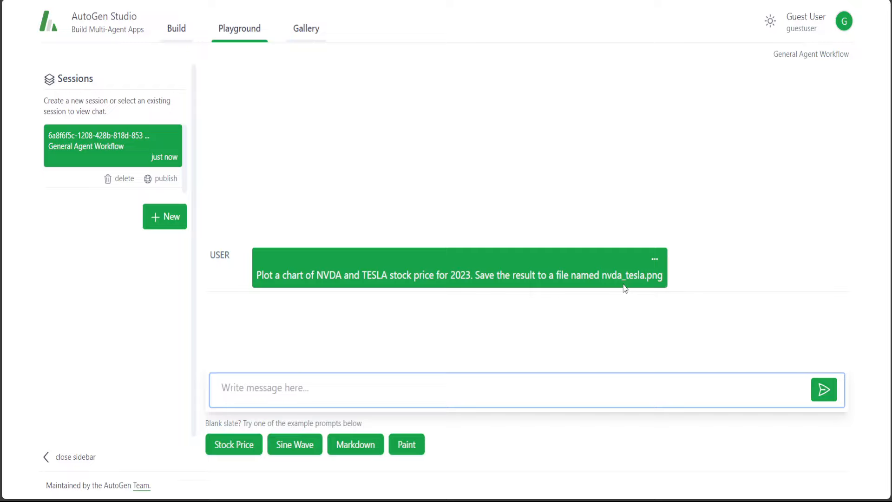
mouse_move(618, 293)
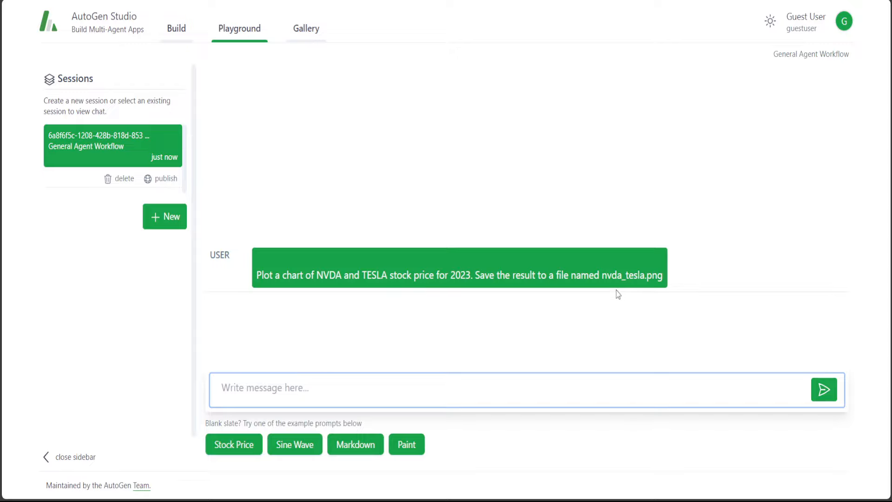
mouse_move(437, 306)
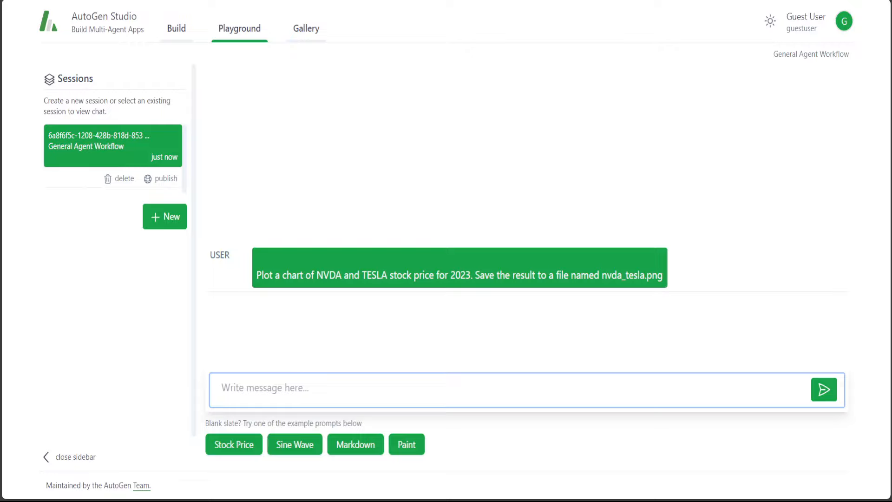
mouse_move(566, 310)
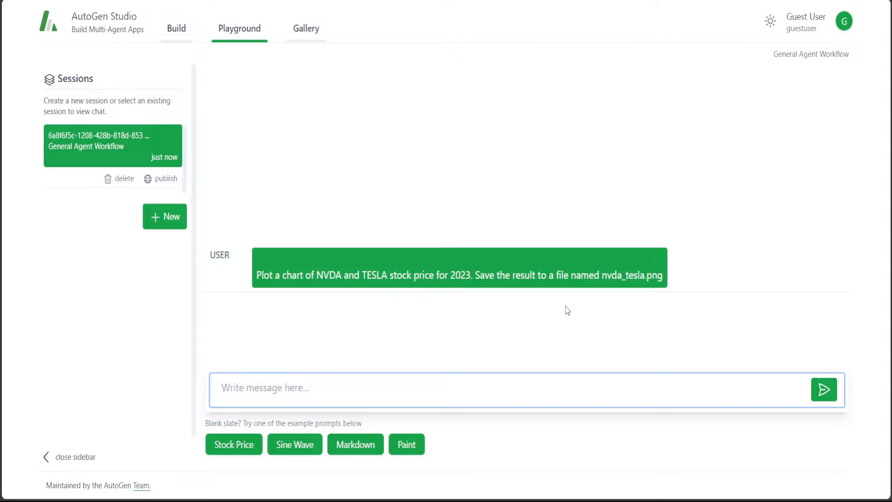
mouse_move(447, 288)
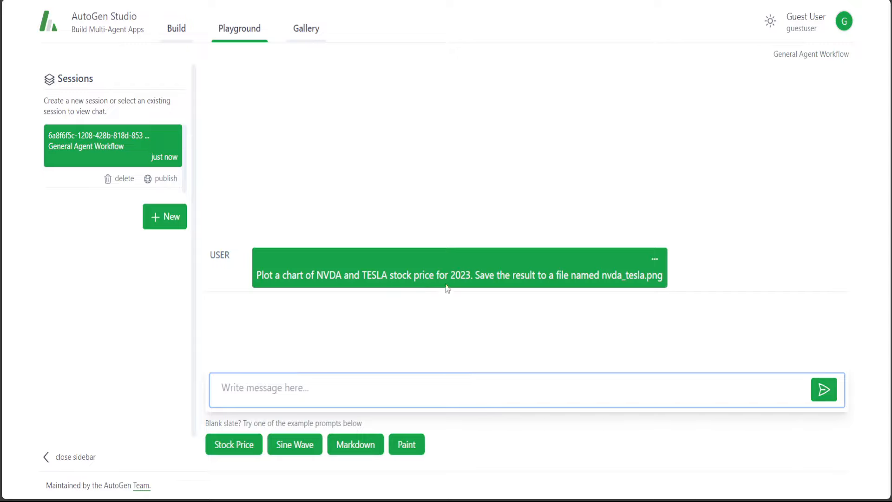
mouse_move(419, 310)
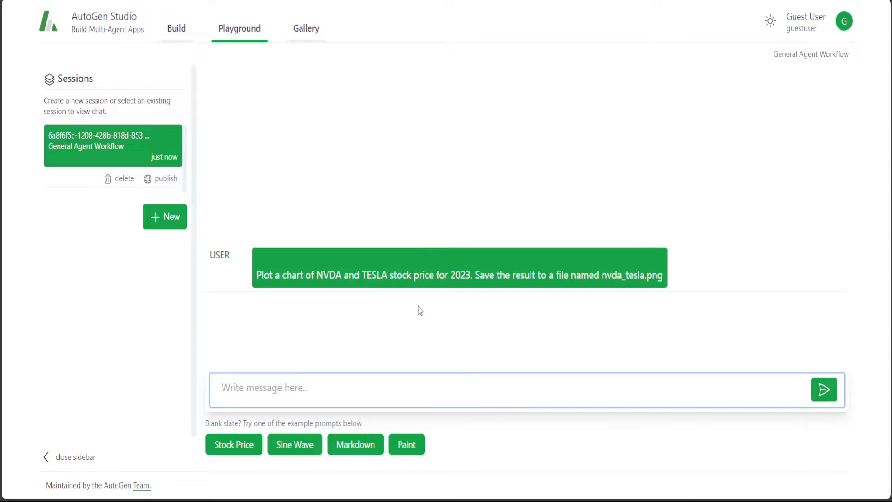
mouse_move(177, 28)
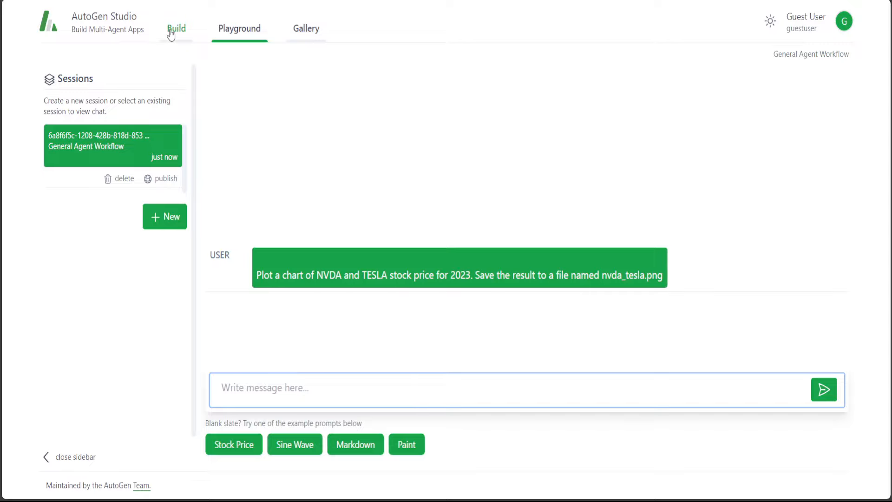
Step: Return to the Build page showing the three workflows while the stock-chart request awaits a reply
click(176, 28)
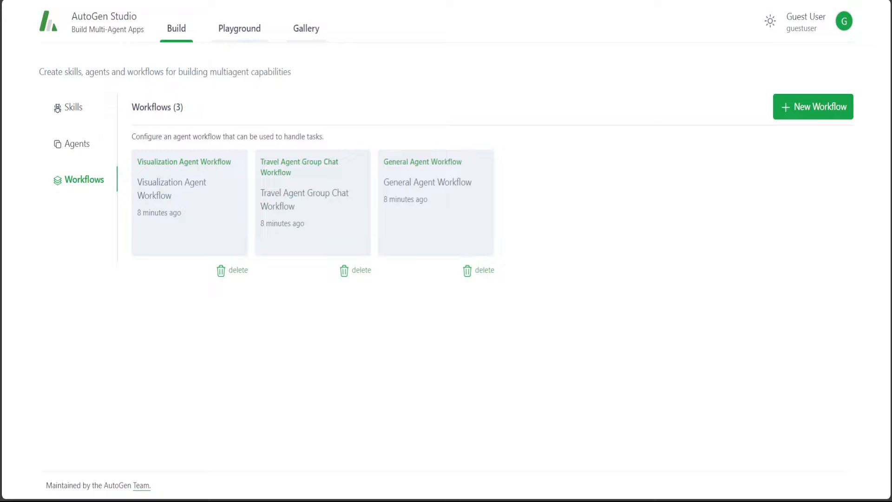
mouse_move(581, 253)
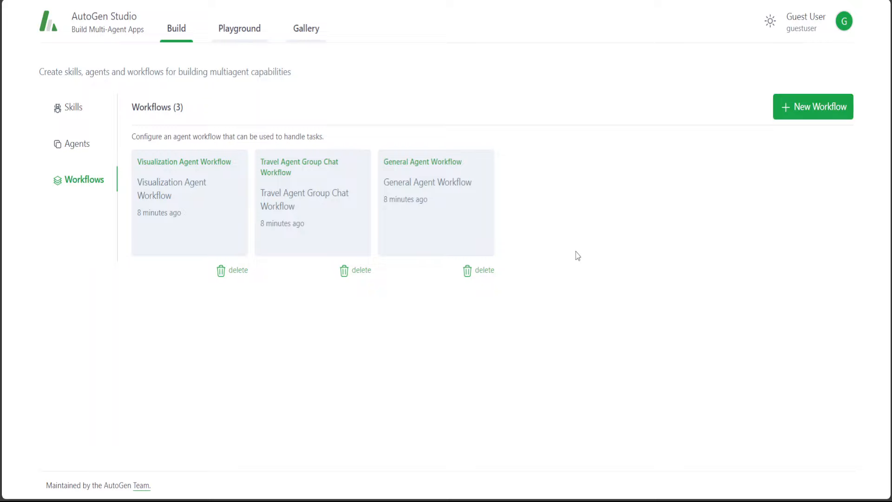
mouse_move(25, 411)
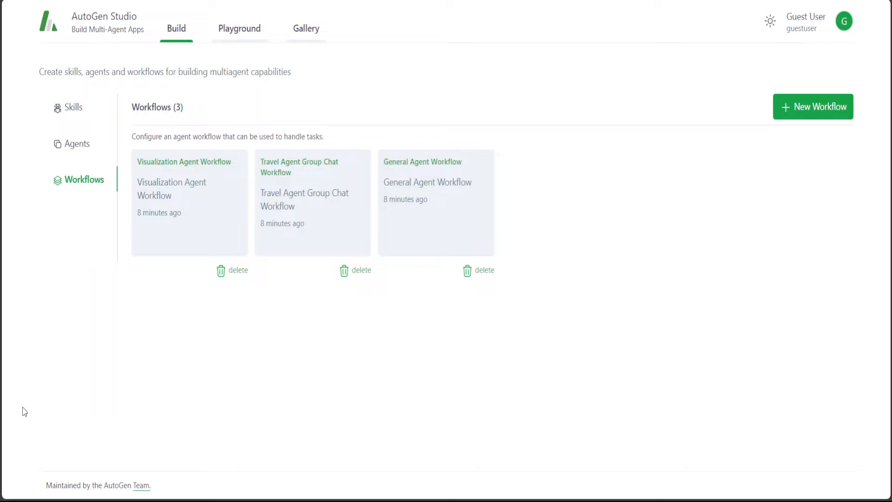